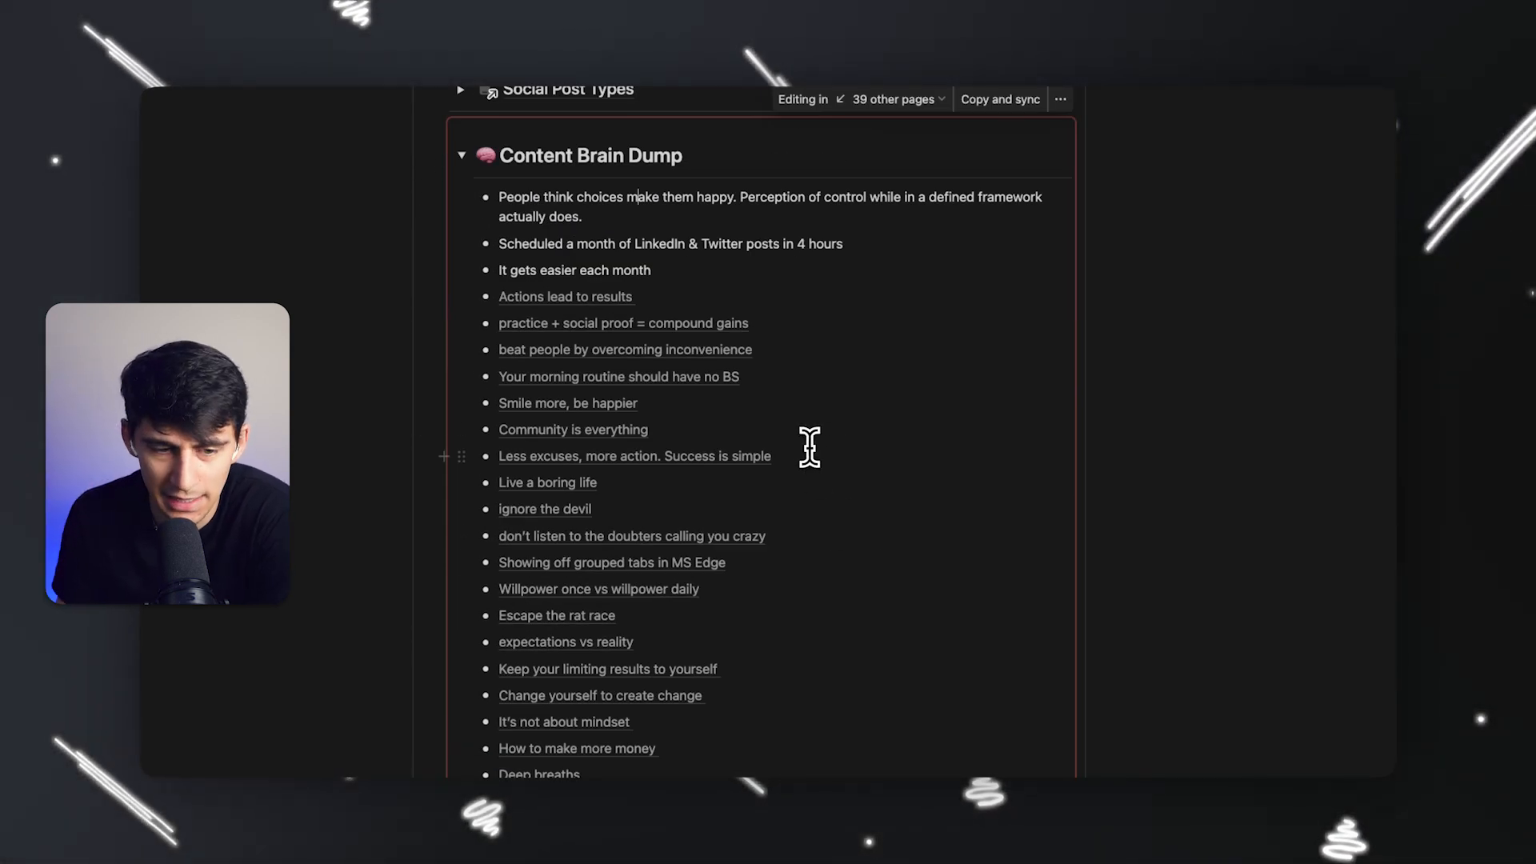
# Deselect the brain dump bullet points in Notion after copying them
pyautogui.scroll(-3)
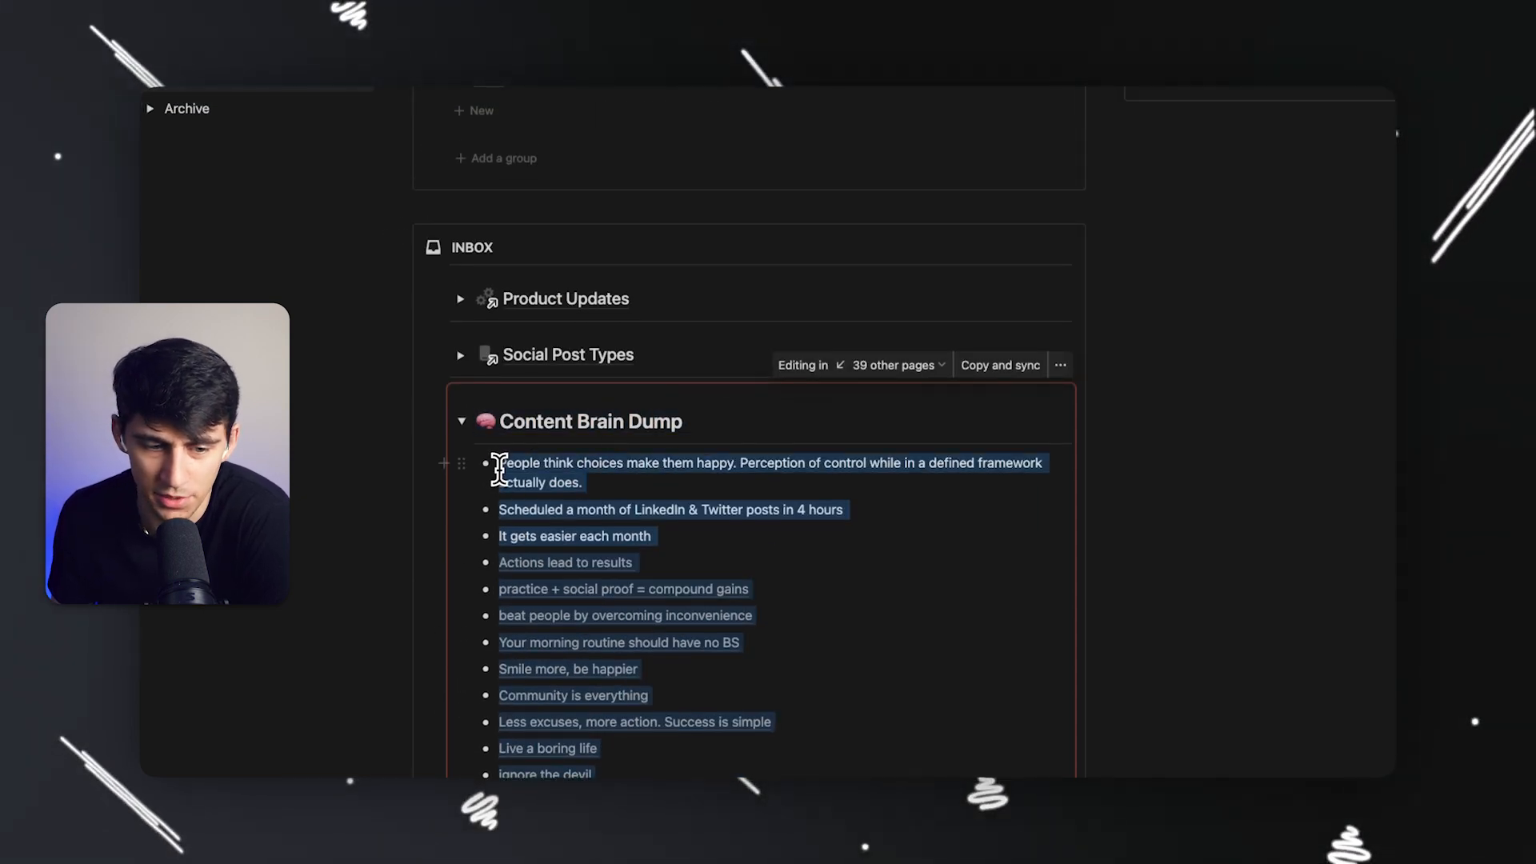
pyautogui.click(635, 562)
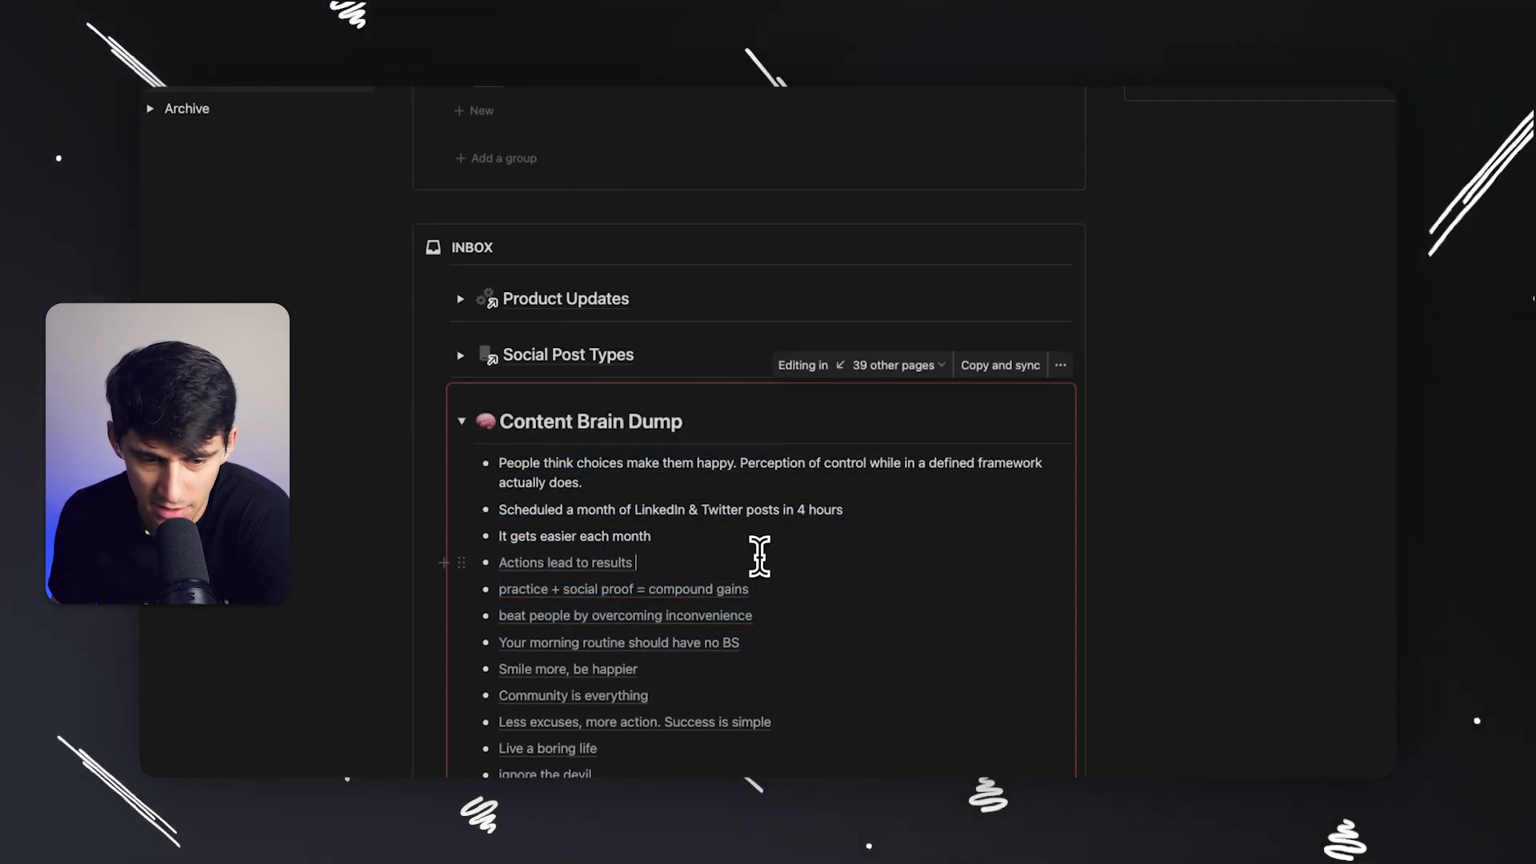
pyautogui.scroll(-3)
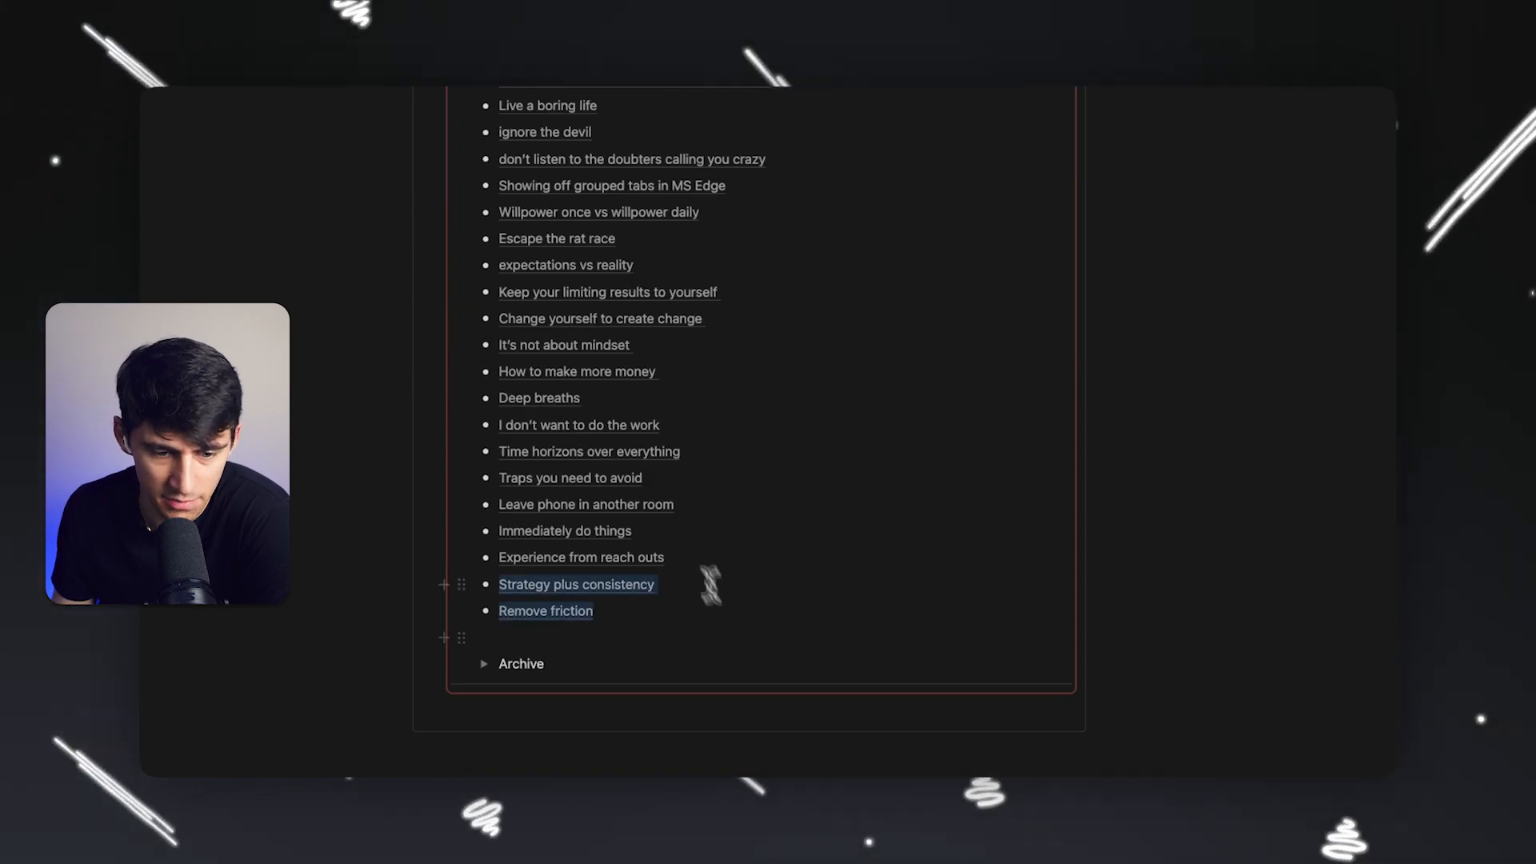
pyautogui.click(655, 586)
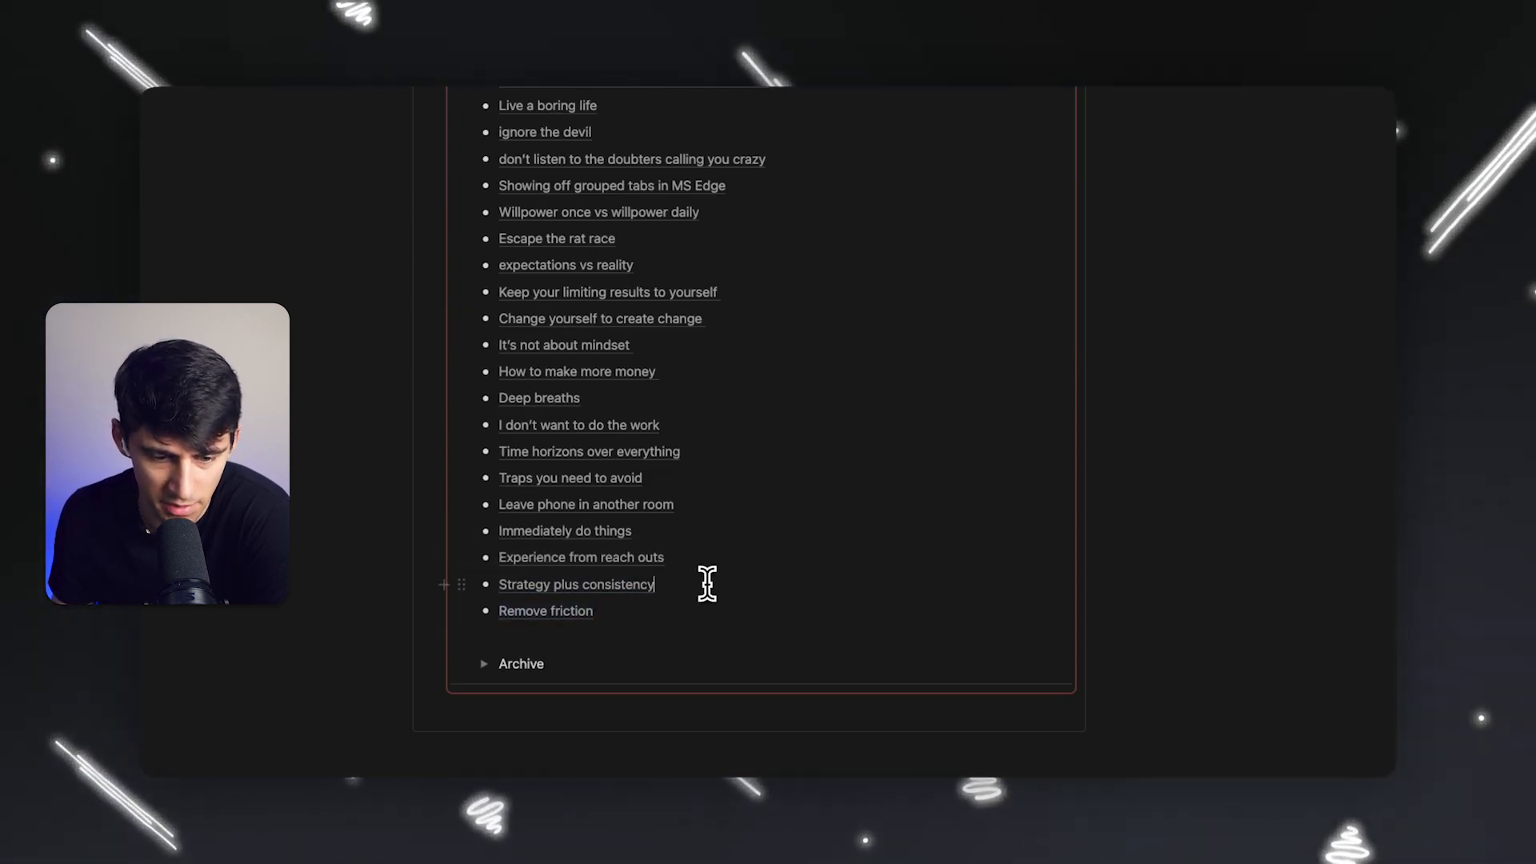
pyautogui.moveTo(711, 586)
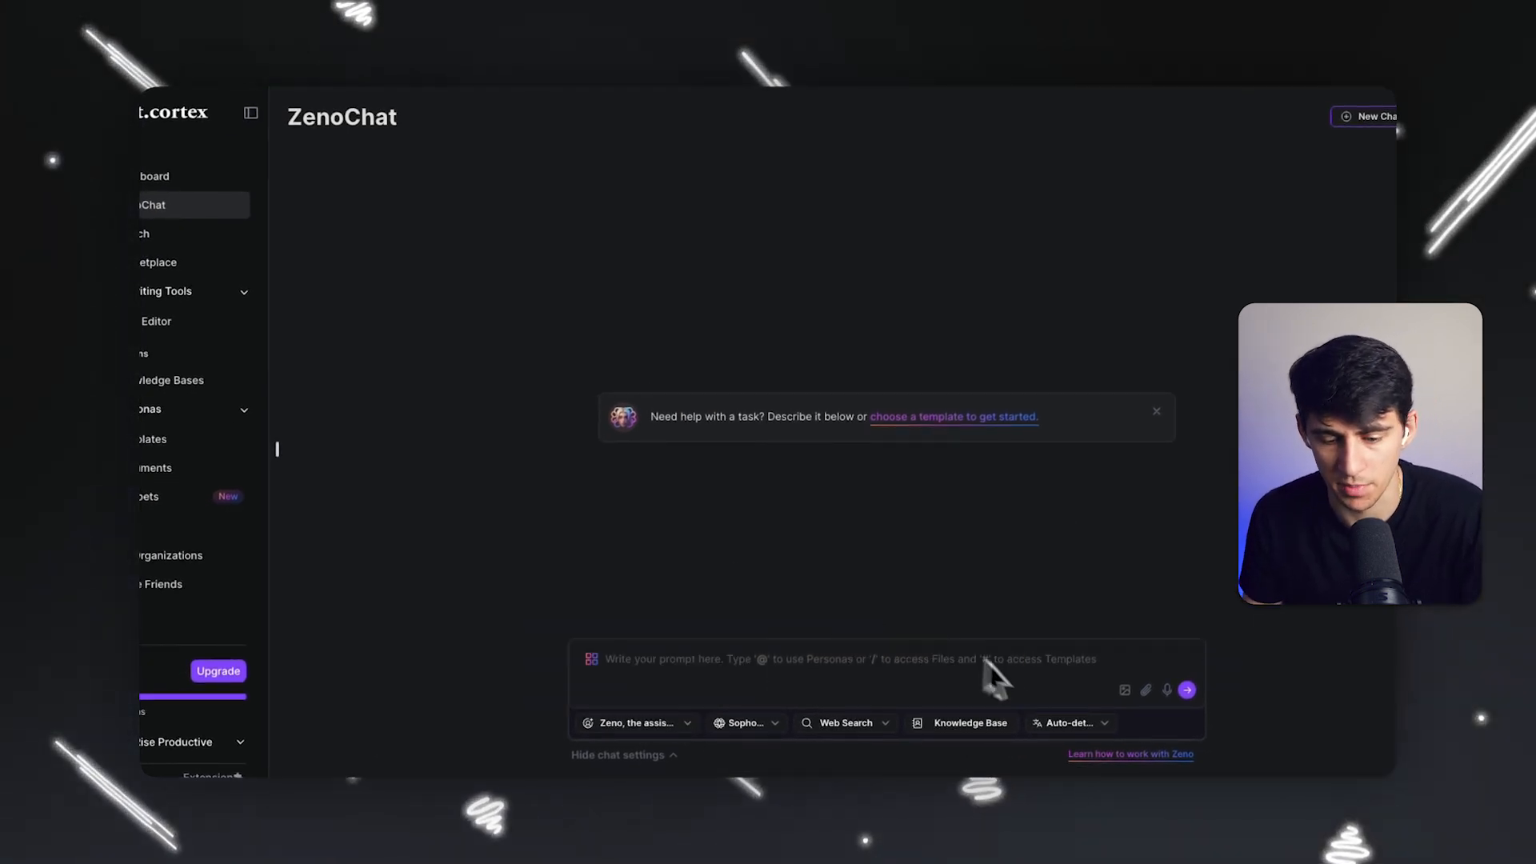
# Set ZenoChat's persona to Hemingwai, the copywriter
pyautogui.click(969, 723)
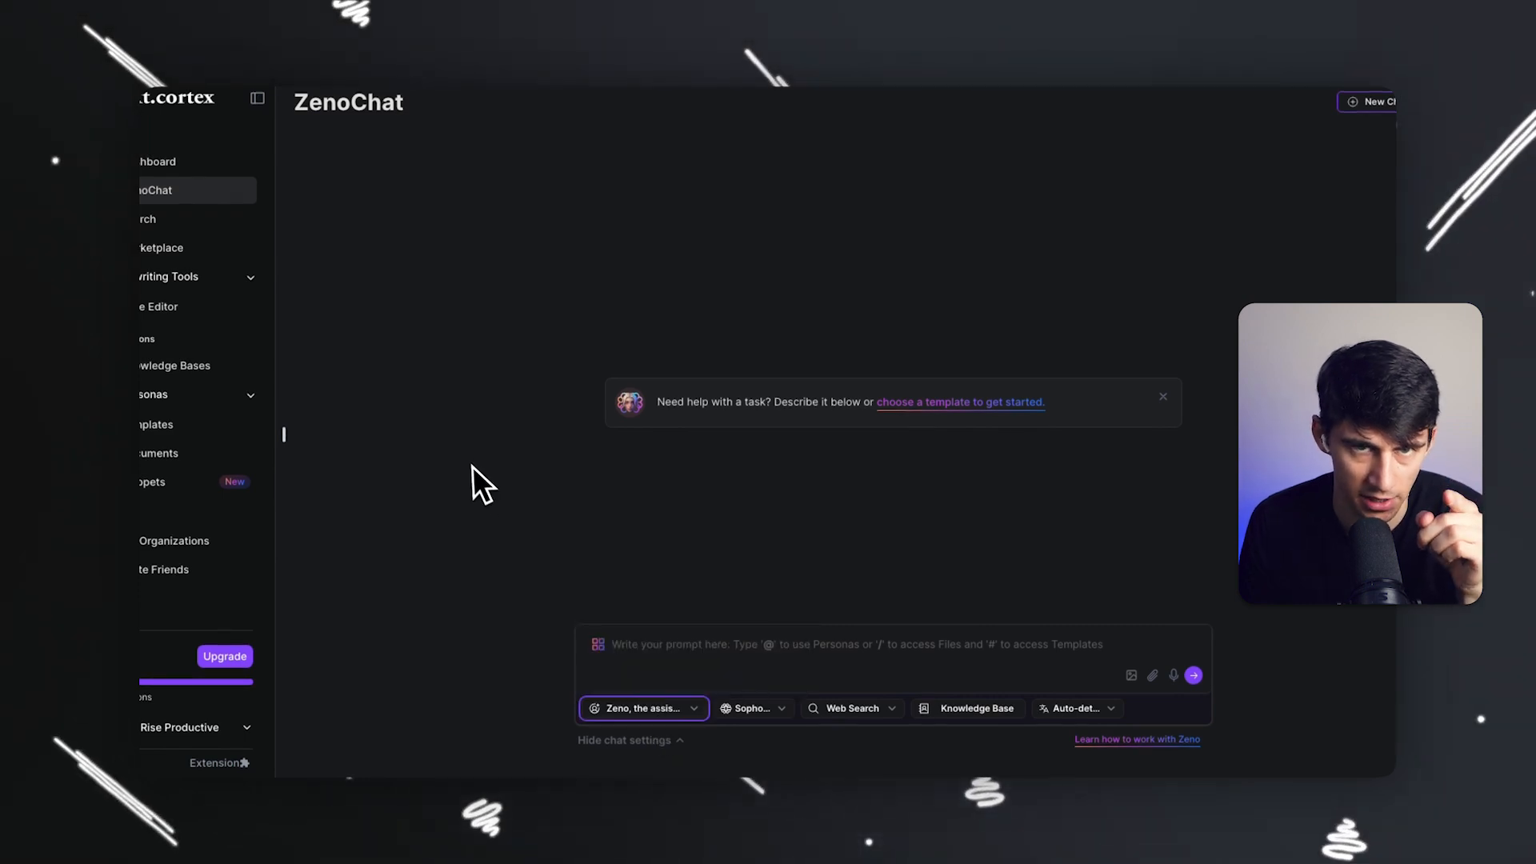
pyautogui.click(638, 708)
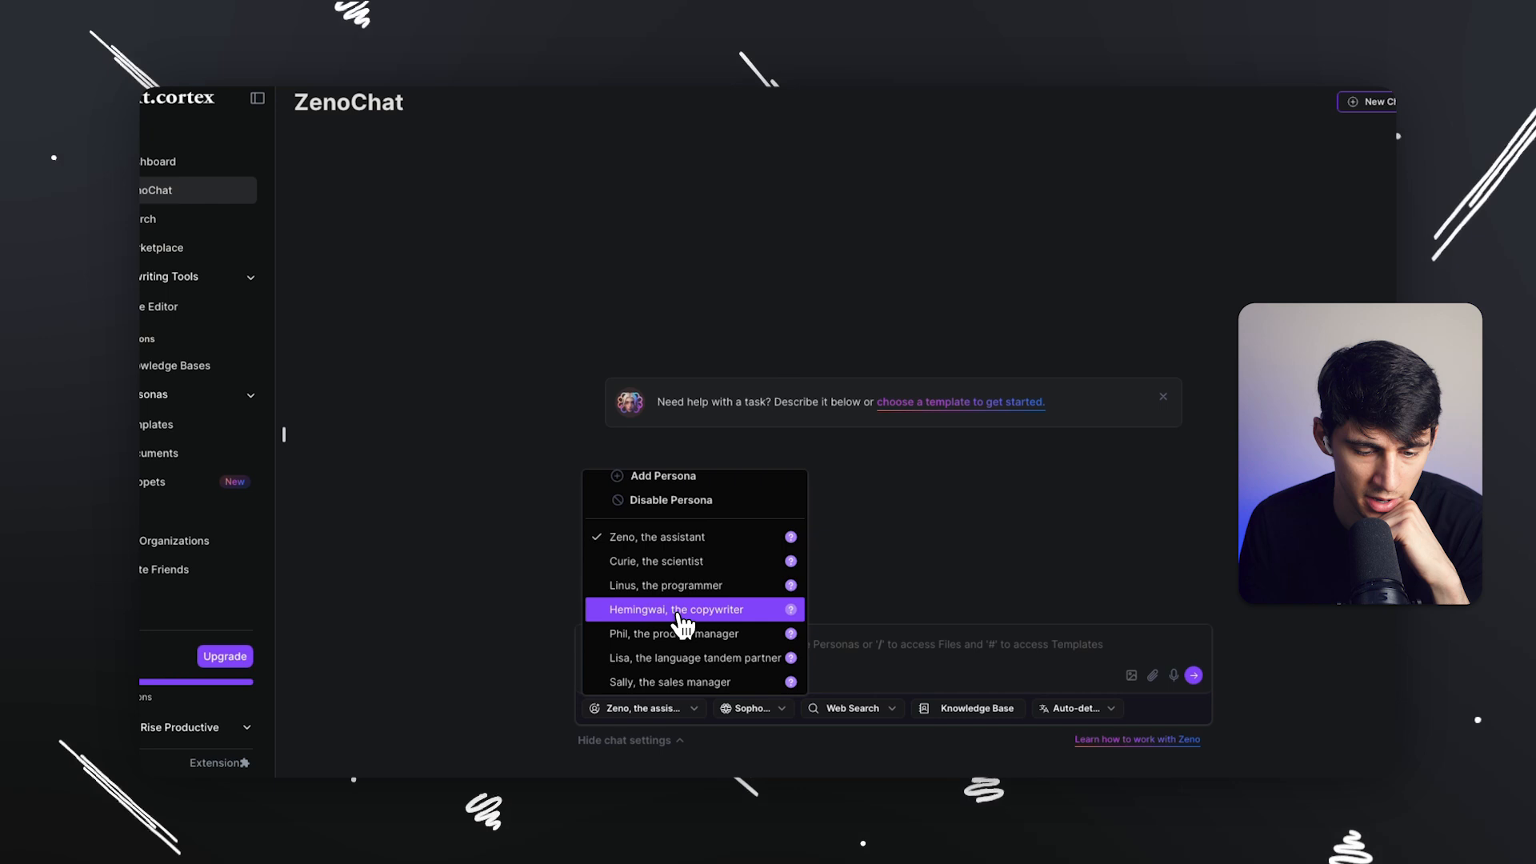
pyautogui.click(680, 608)
pyautogui.write('Take these different bullet pionts b')
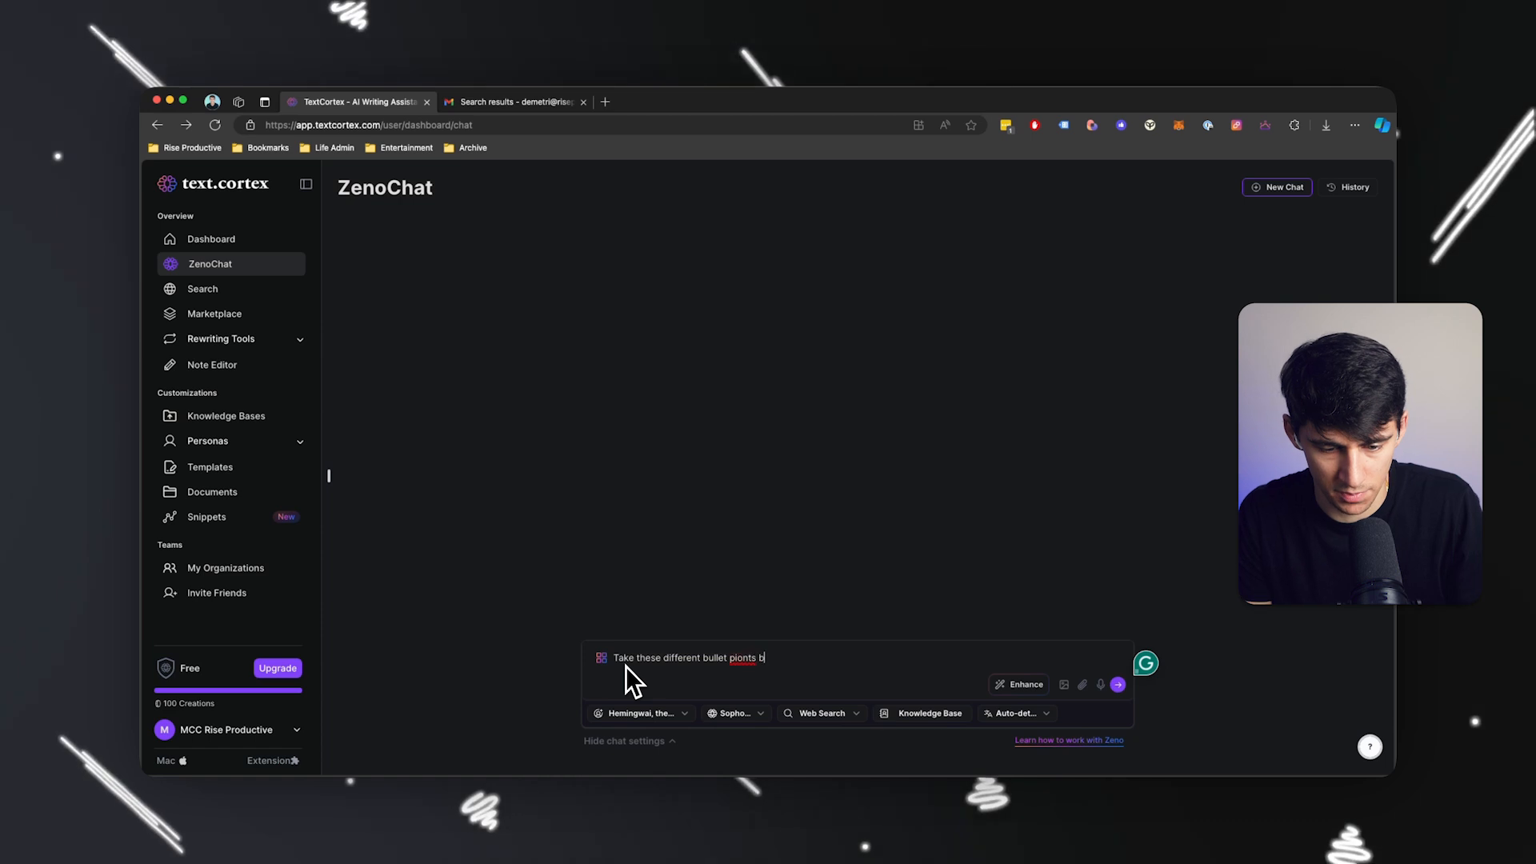
# Ask ZenoChat to categorize the pasted bullet points into sections for writing tweets
pyautogui.write('elow and categorize them into different')
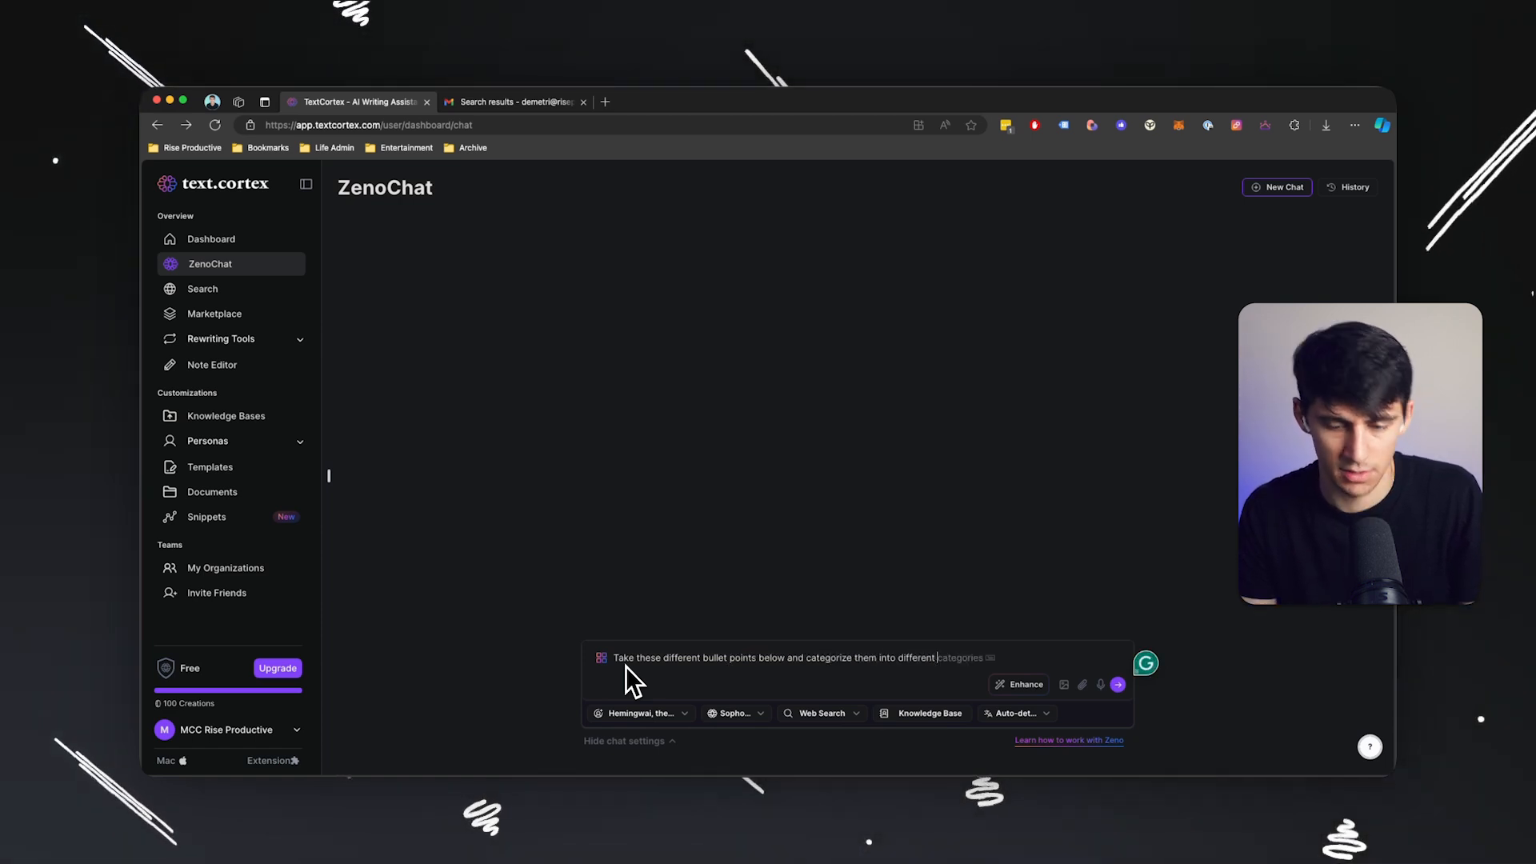
pyautogui.write('sections for me to write tweets about their concepts:')
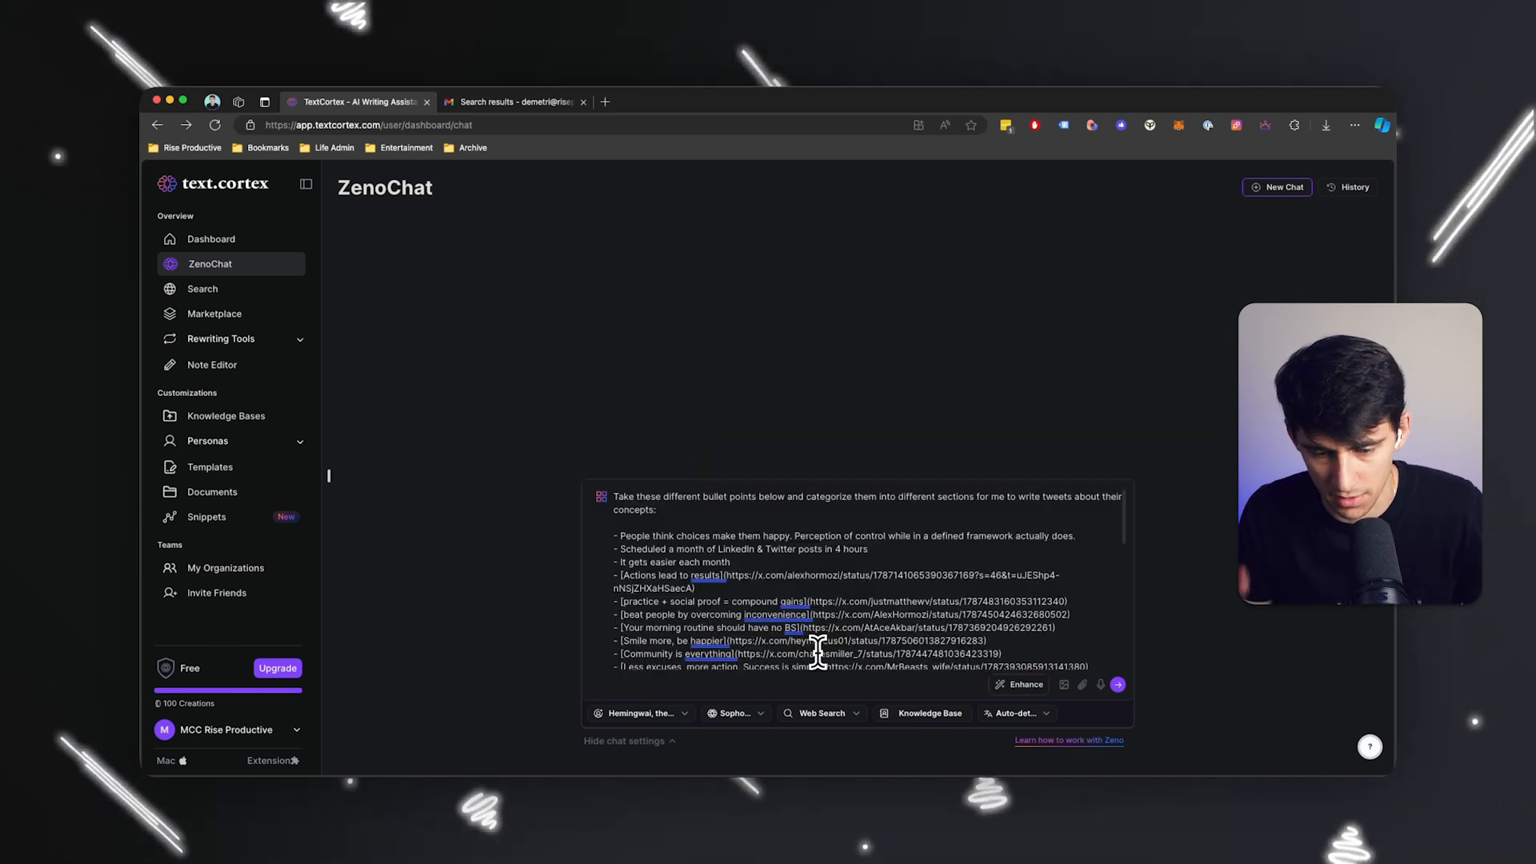
pyautogui.click(1115, 683)
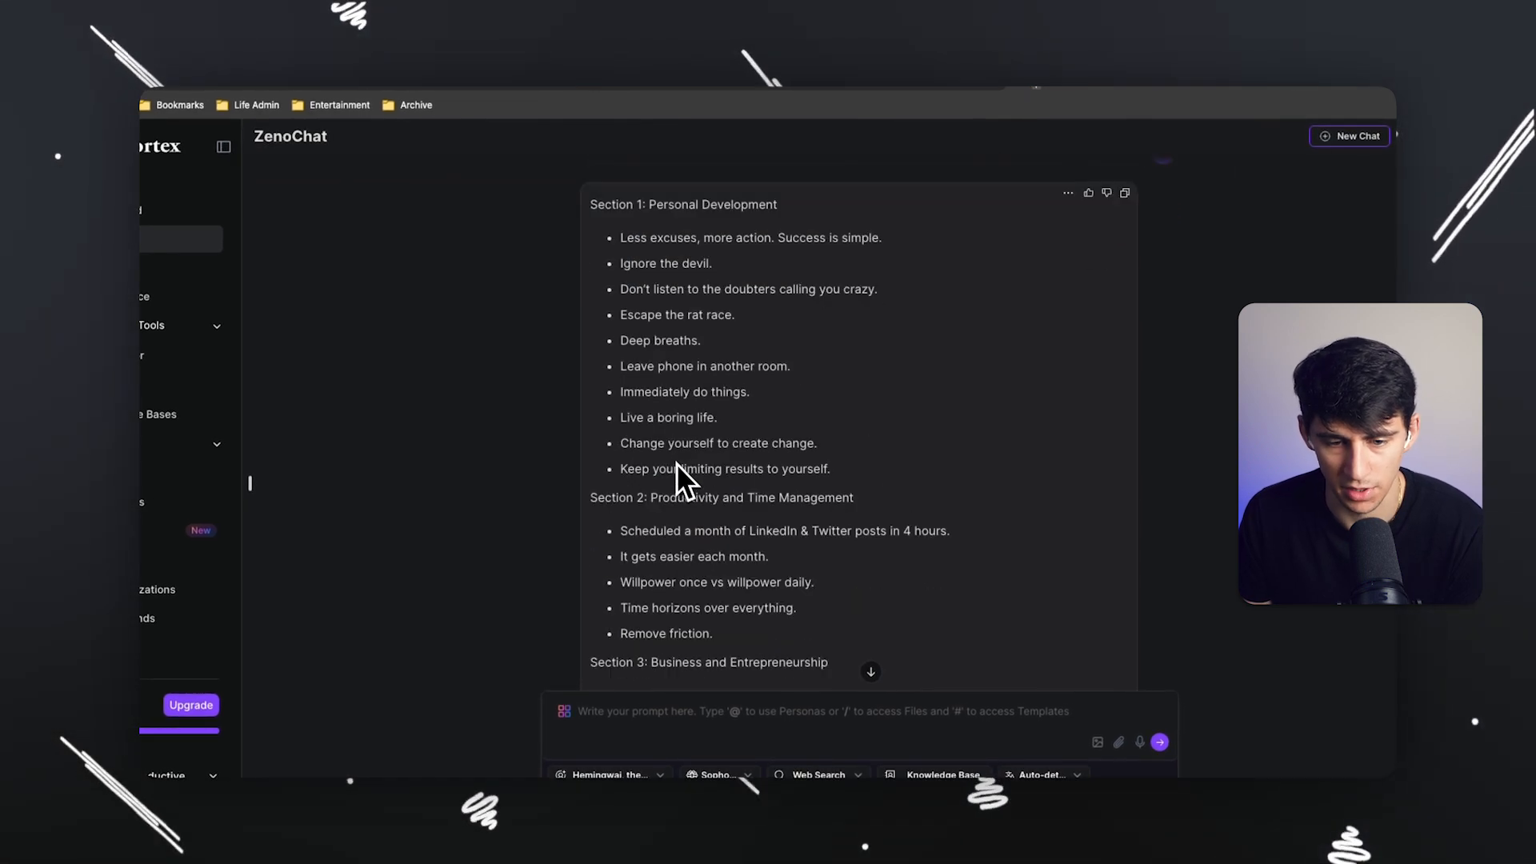
# Scroll through ZenoChat's five categorized sections, ending with Tips and Tricks
pyautogui.scroll(-3)
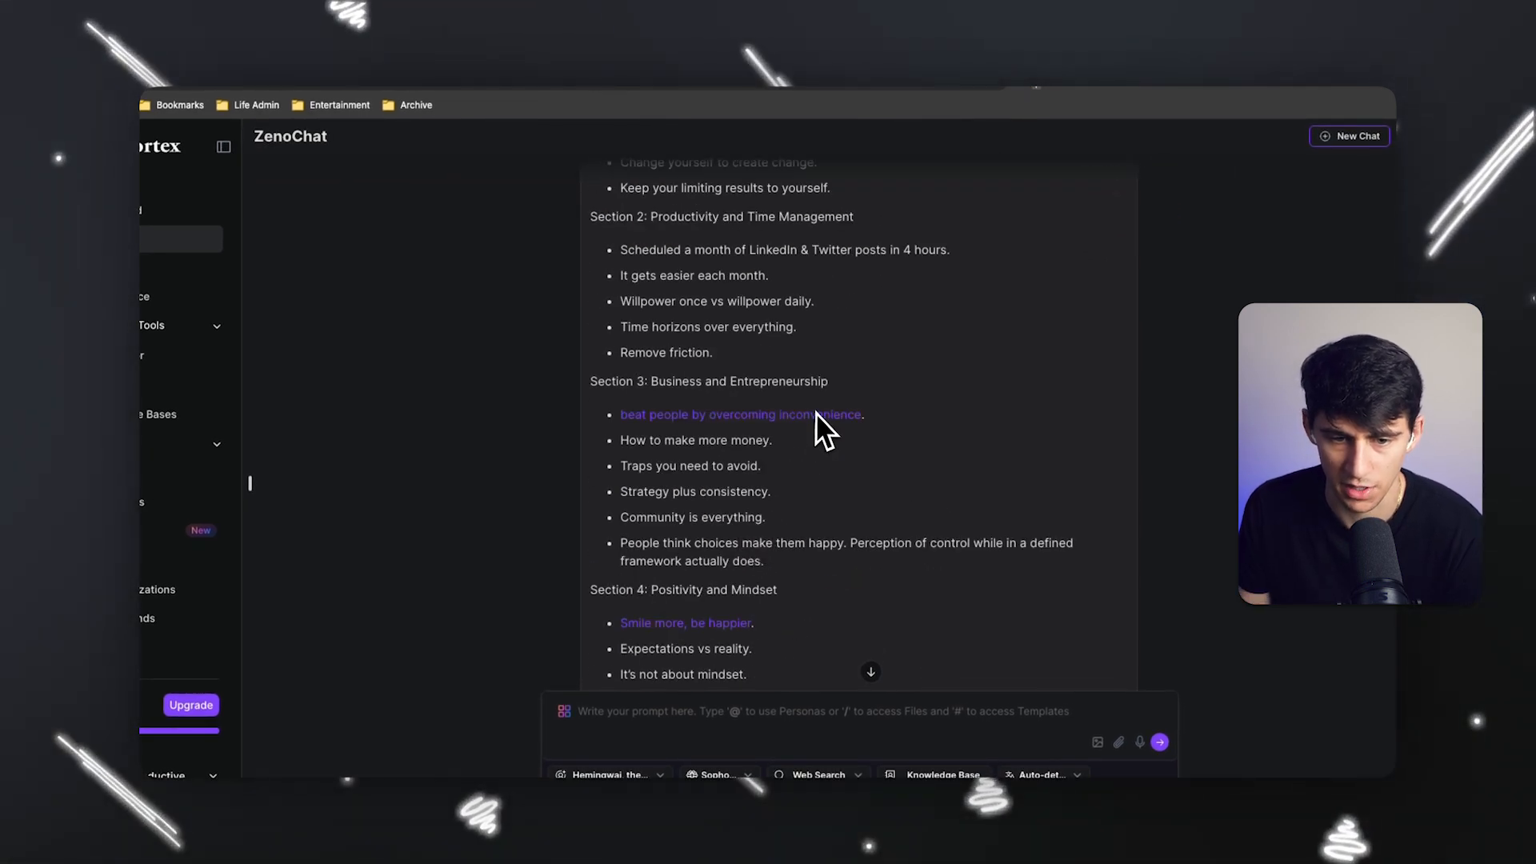
pyautogui.scroll(-3)
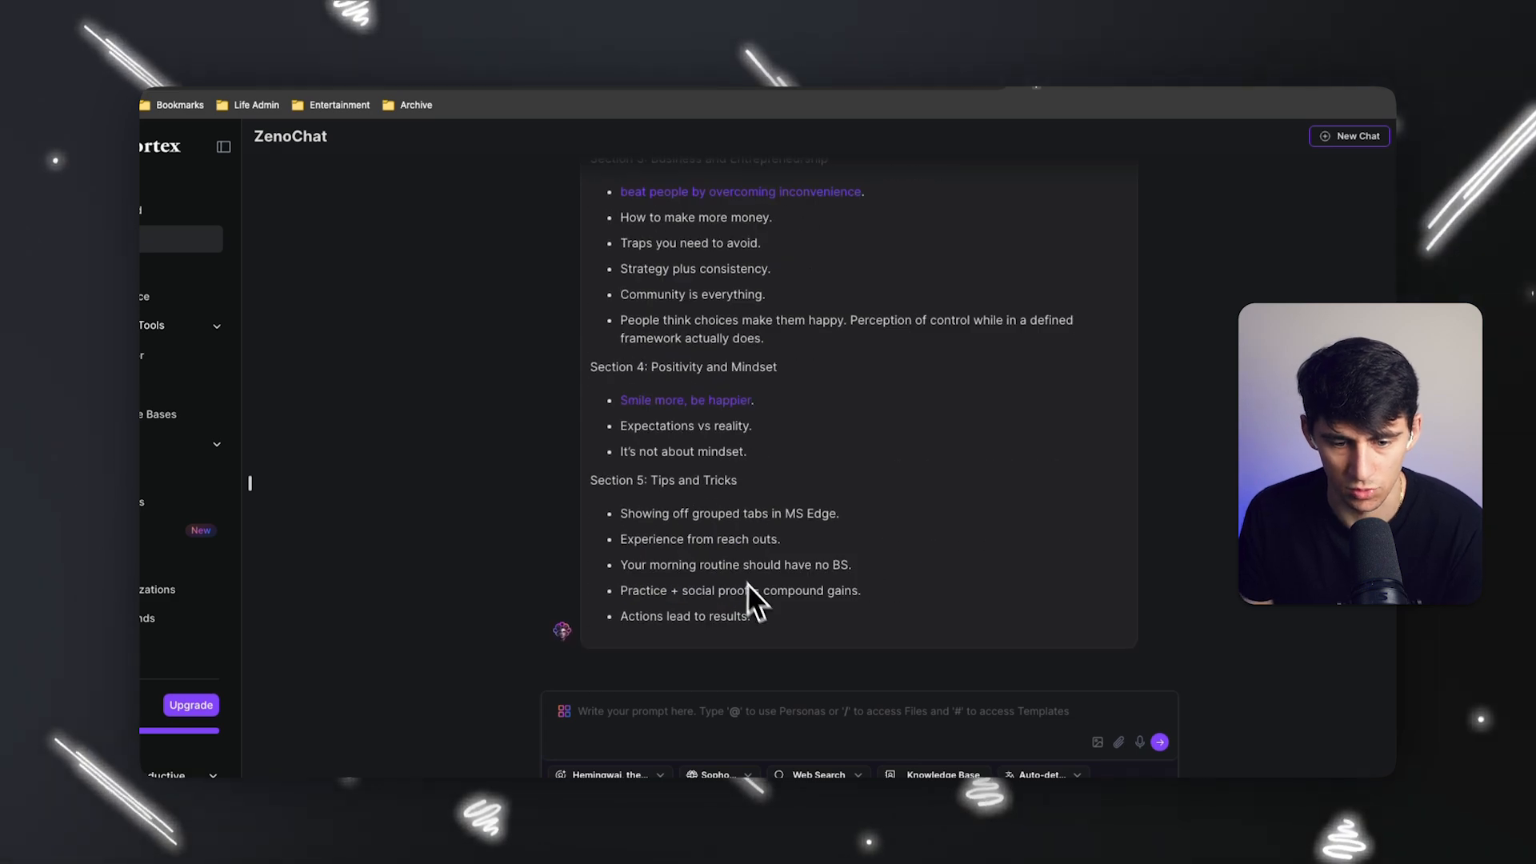
pyautogui.moveTo(936, 596)
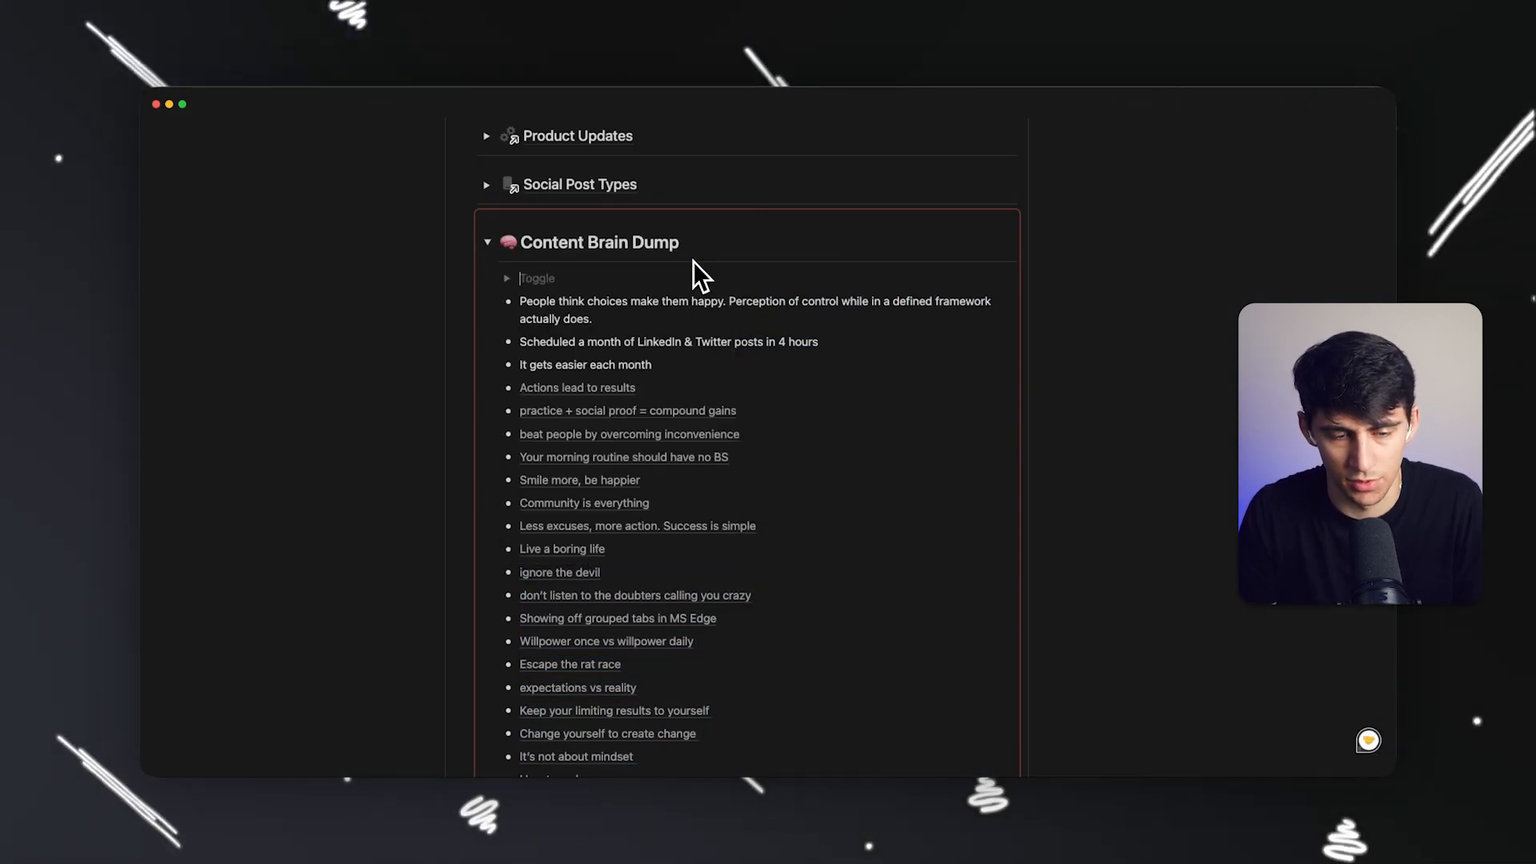
# Add Original Ideas and Organized Ideas toggles to the Content Brain Dump and review the sectioned list
pyautogui.write('Original Ideas')
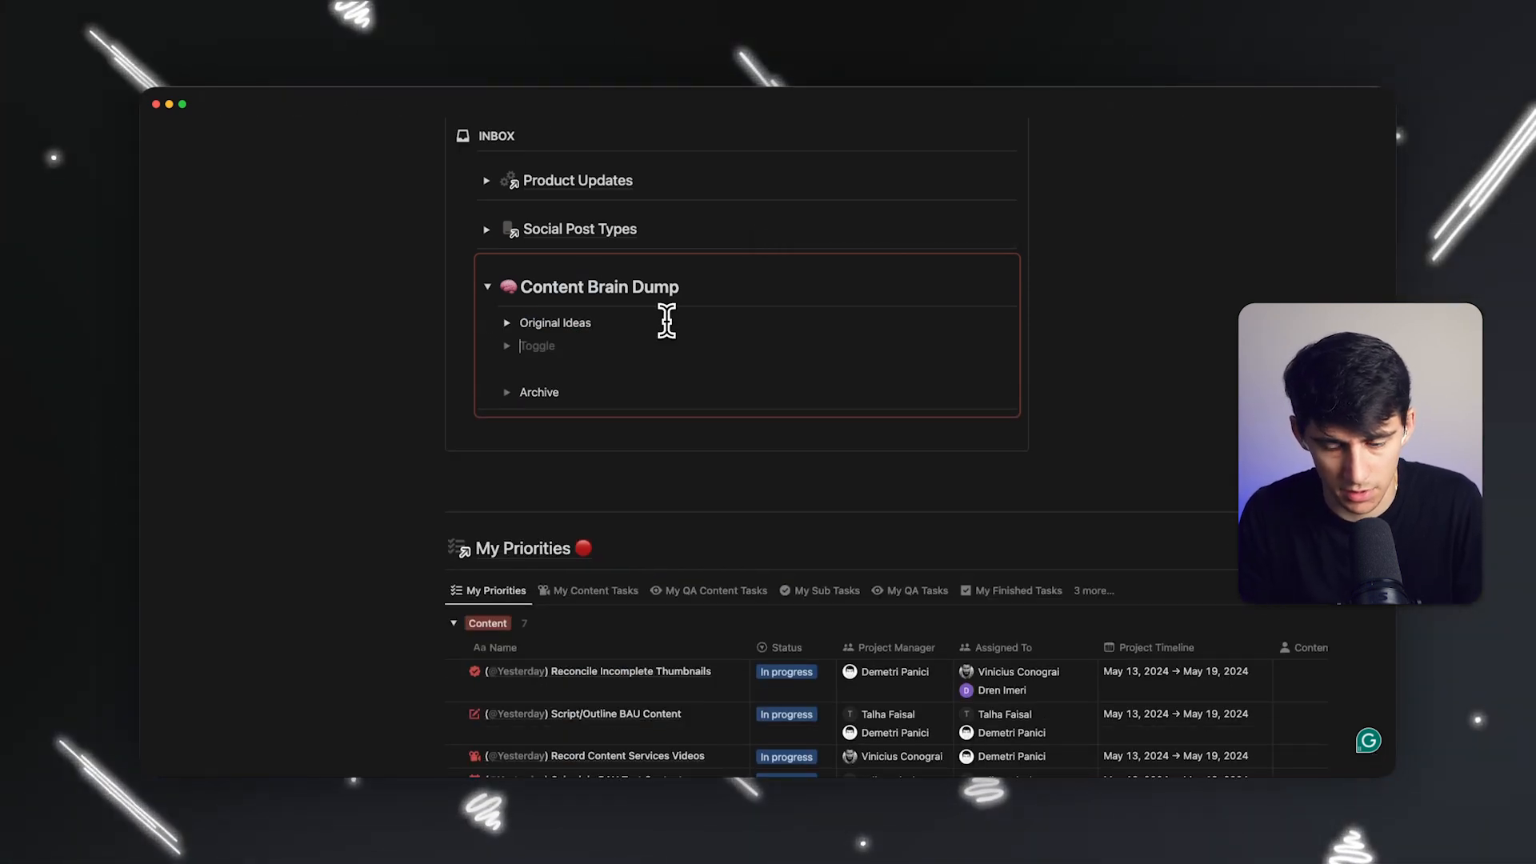
pyautogui.write('Organized Idea')
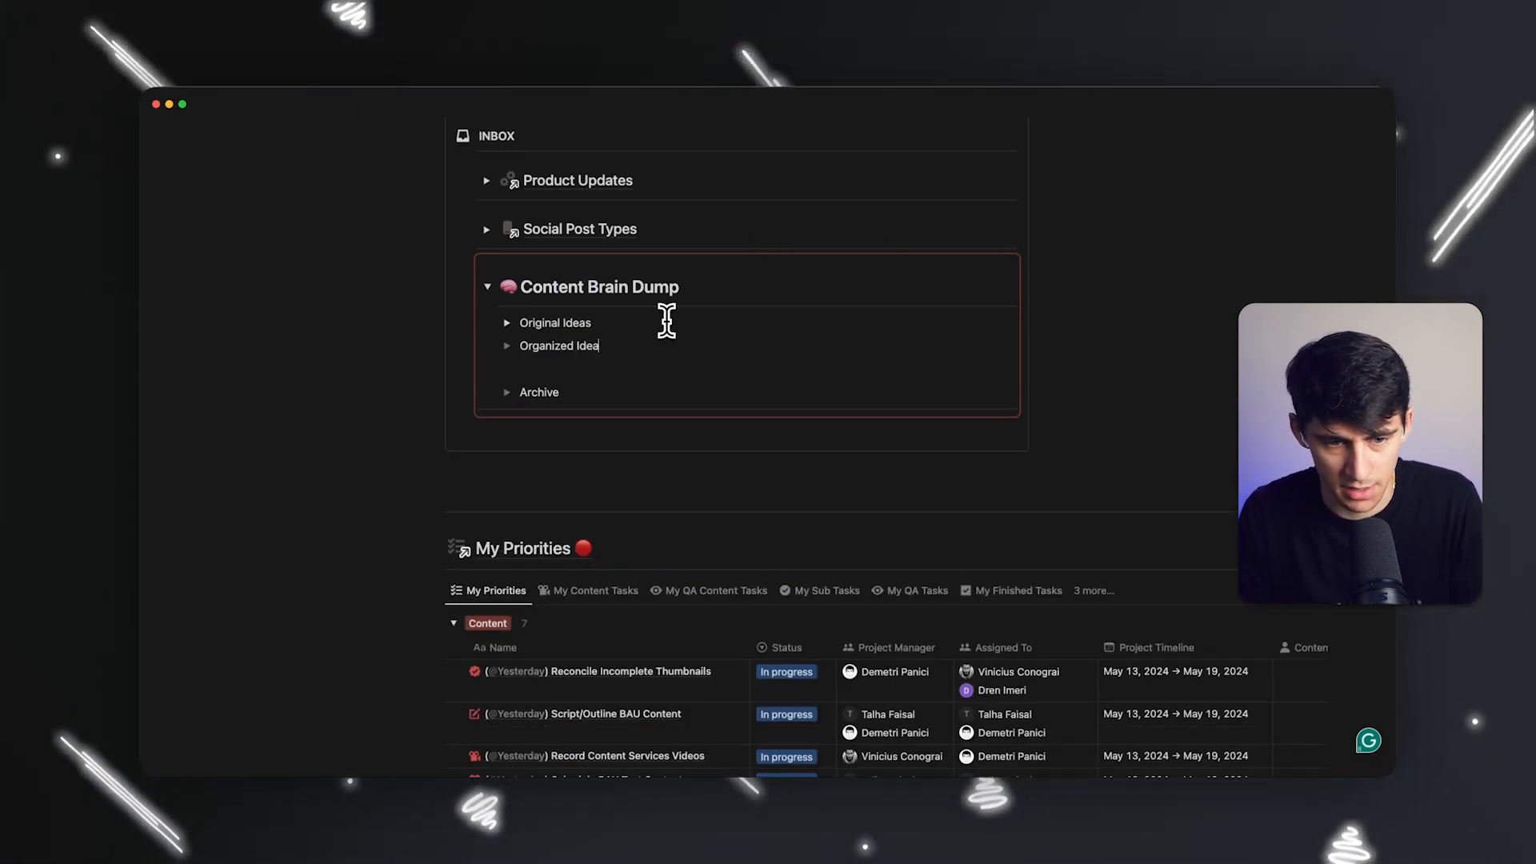
pyautogui.click(507, 346)
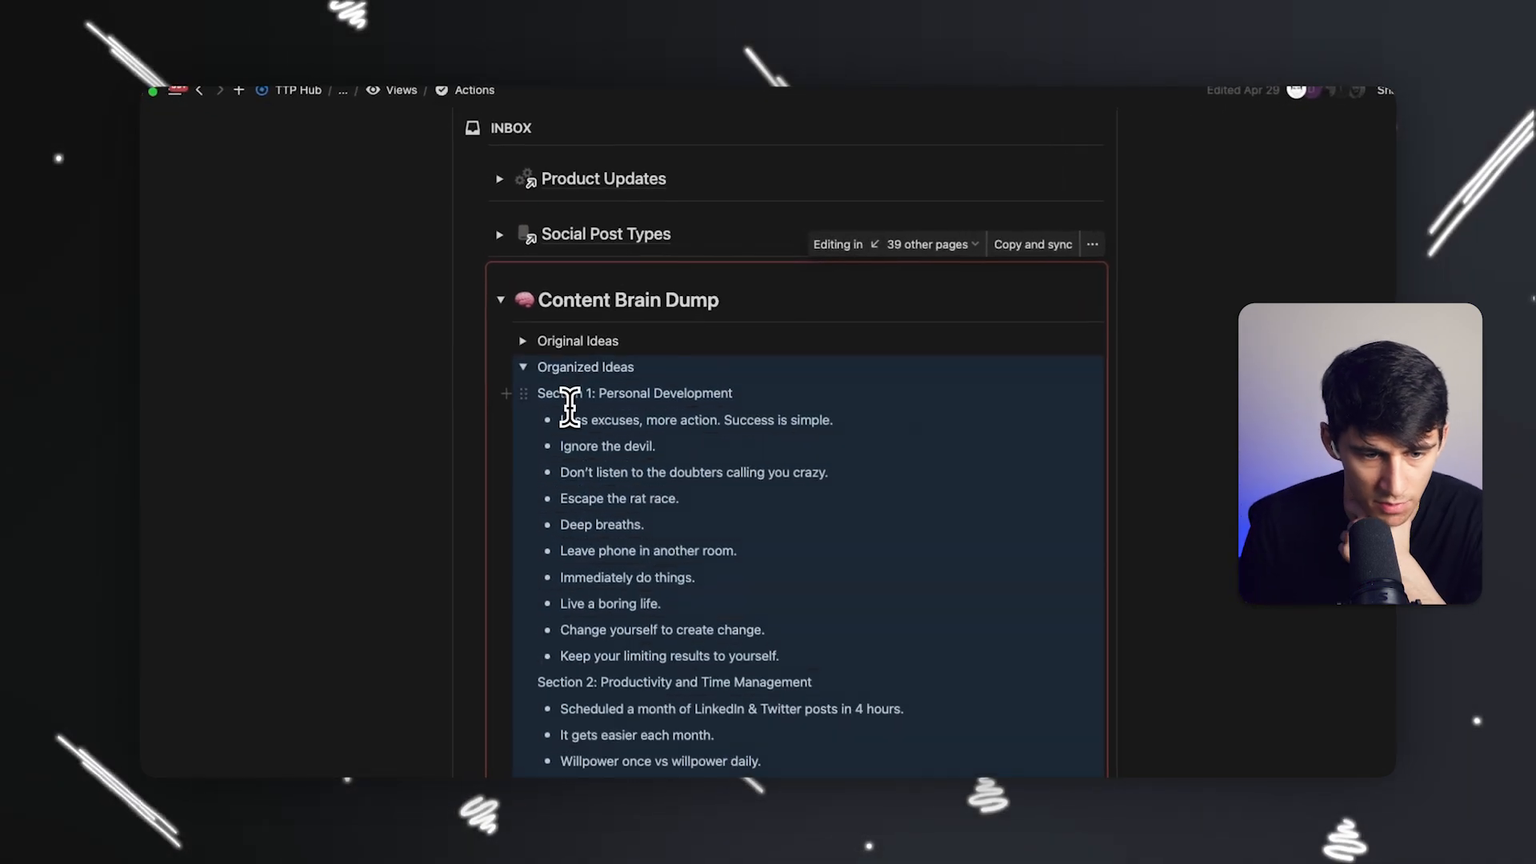
pyautogui.scroll(-3)
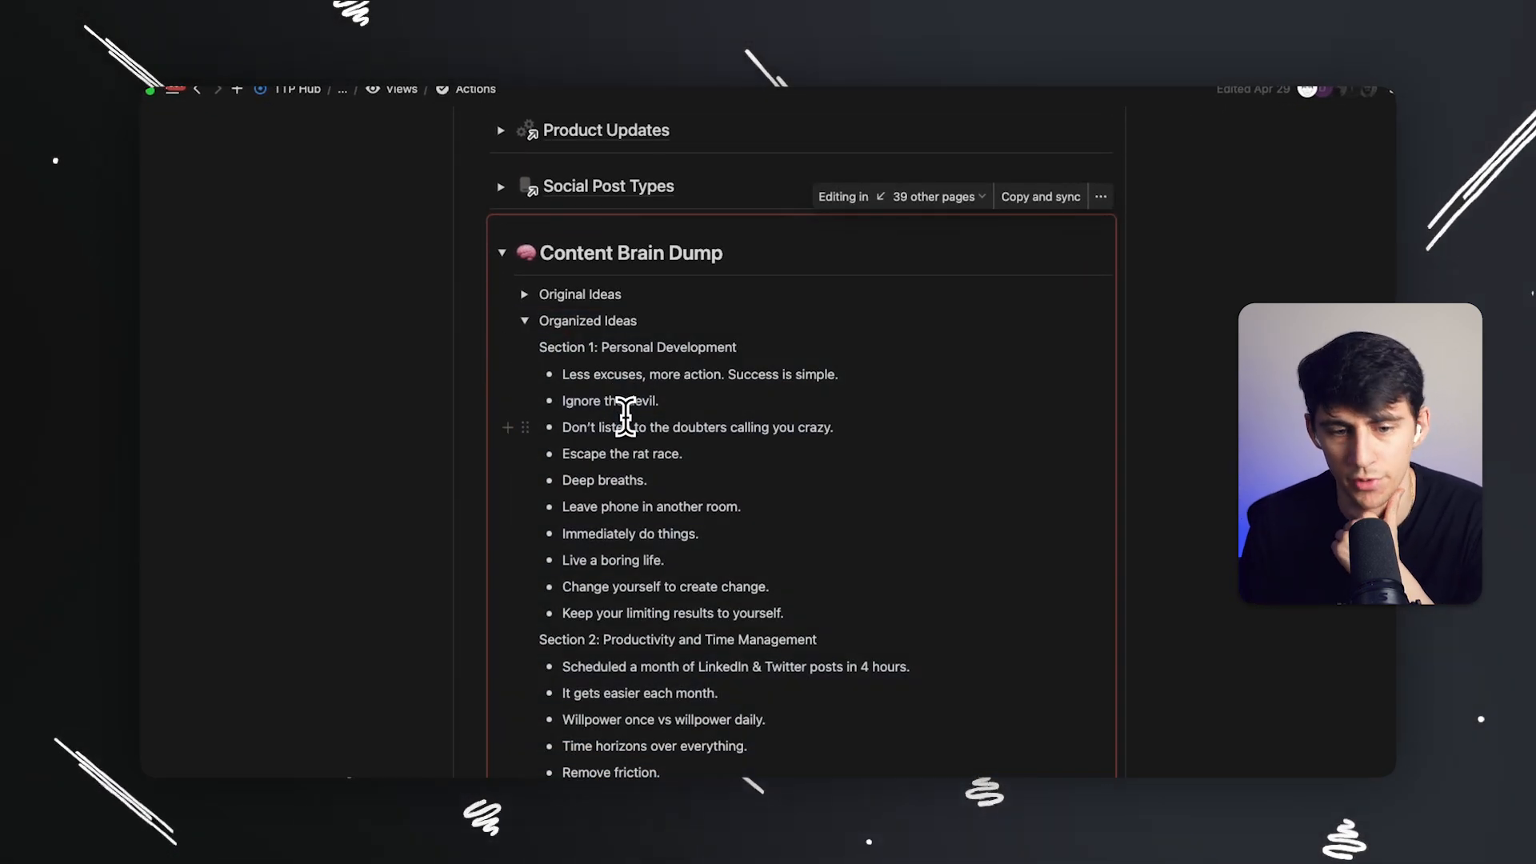
pyautogui.scroll(-3)
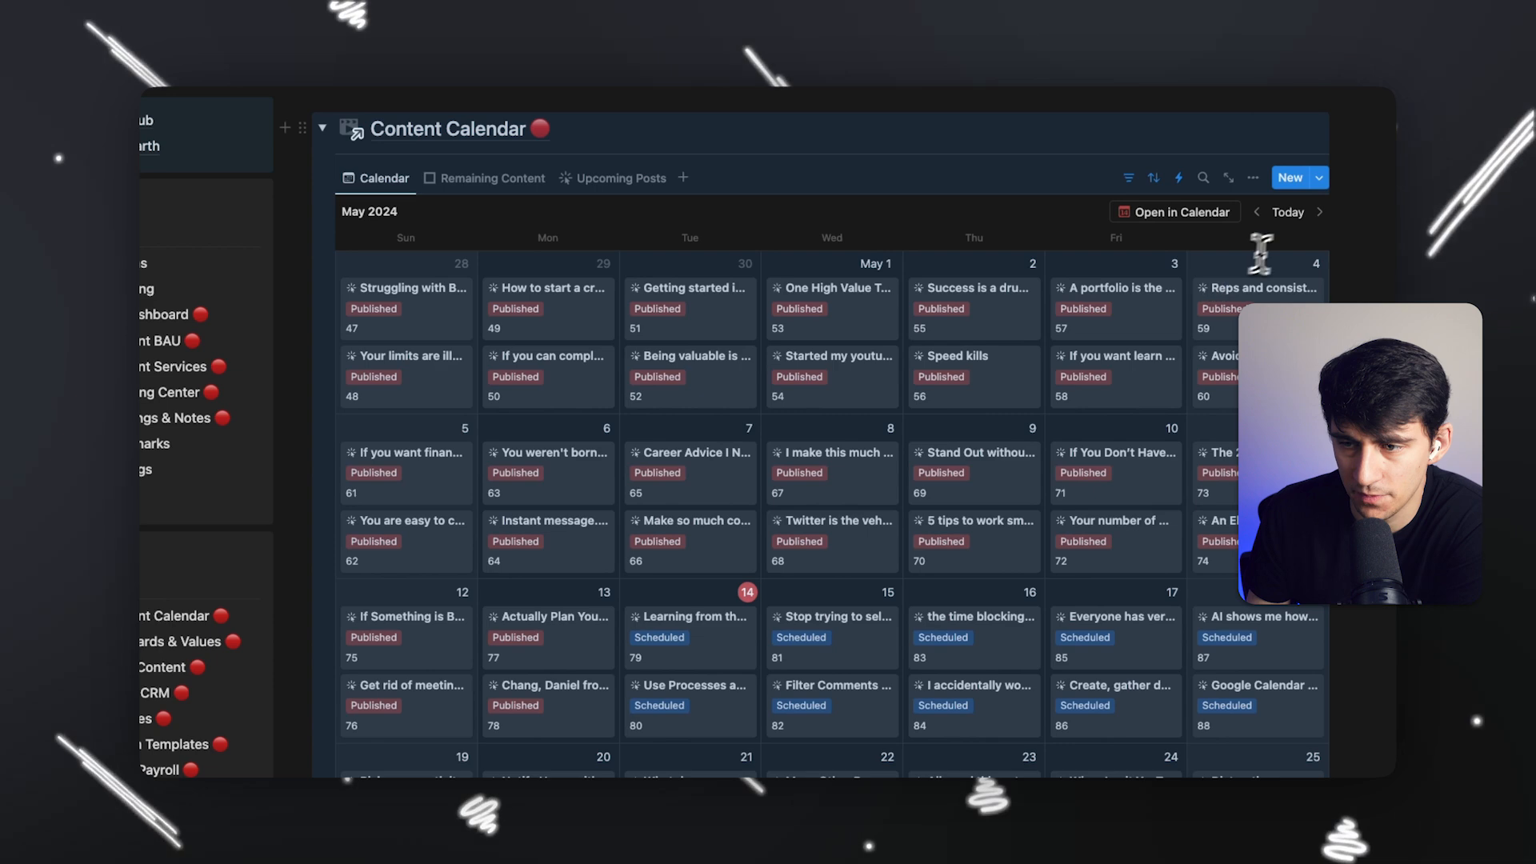
# Place brain dump ideas such as 'Ignore the devil.' as Idea cards on late-May calendar dates
pyautogui.scroll(-3)
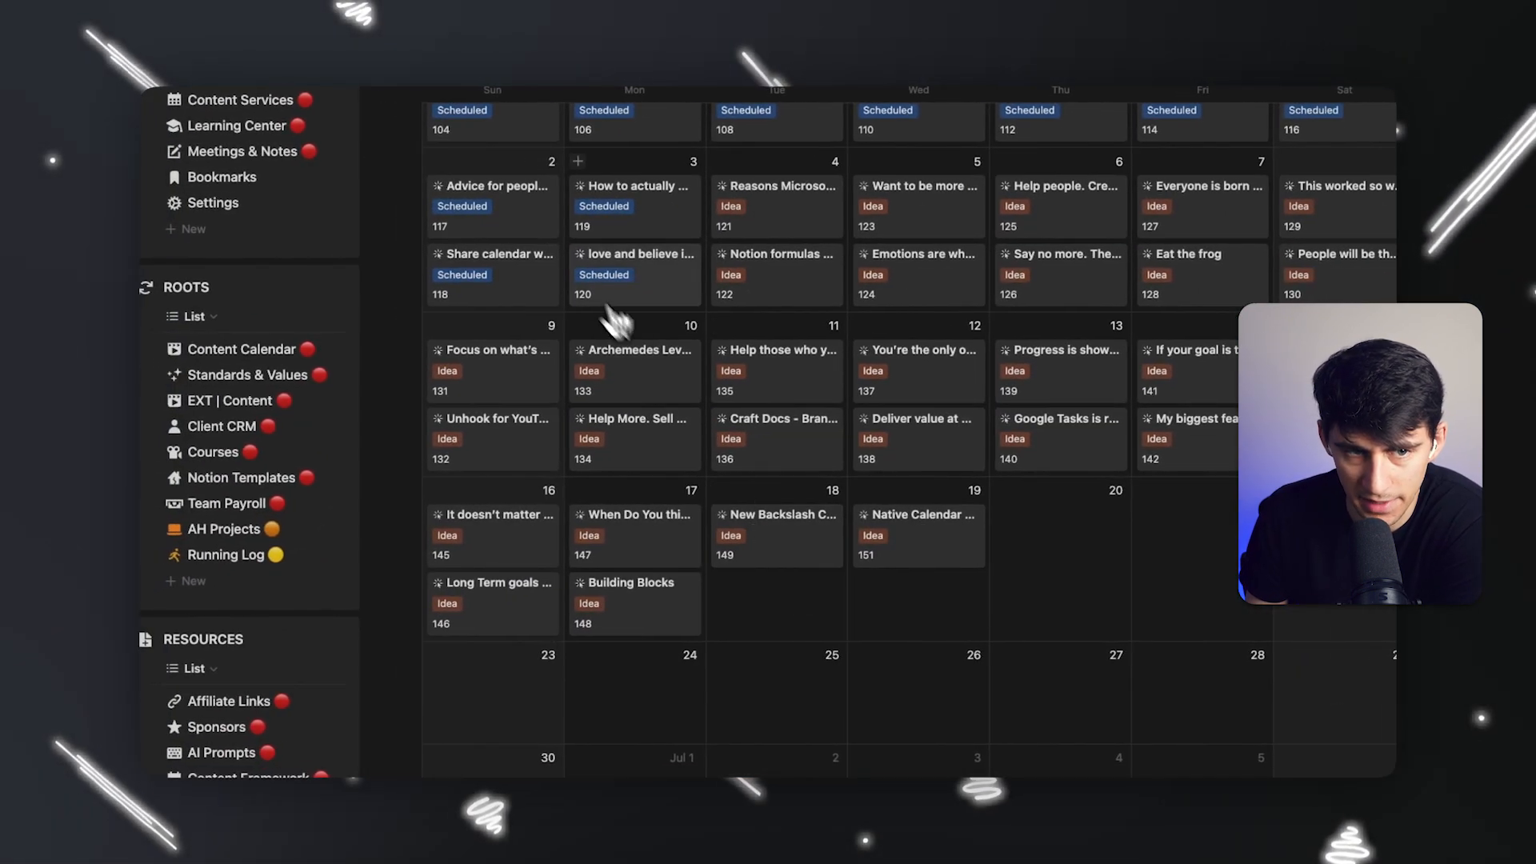
pyautogui.scroll(-3)
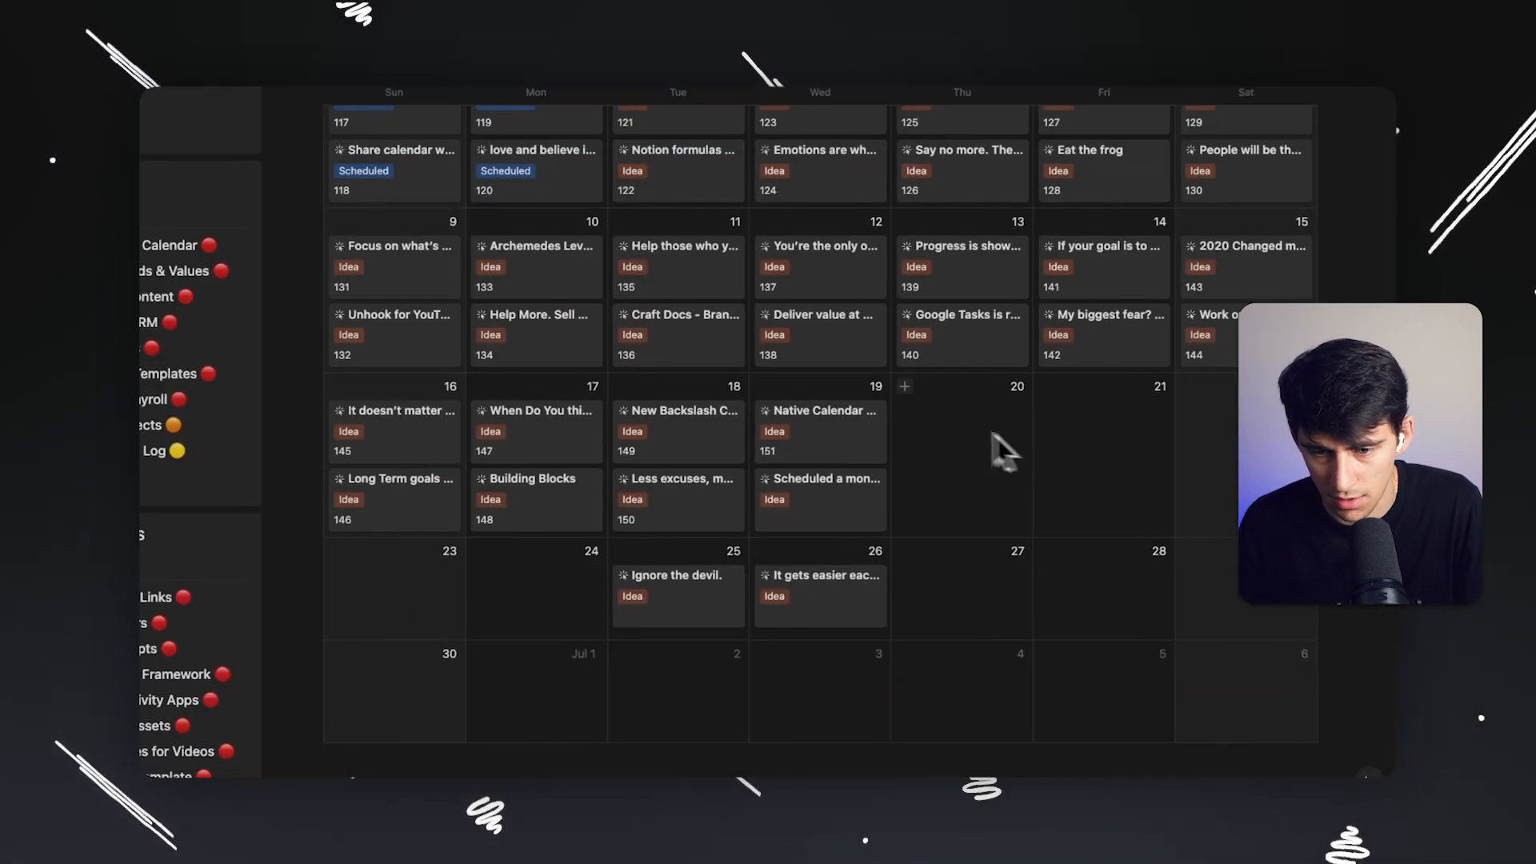
pyautogui.moveTo(915, 406)
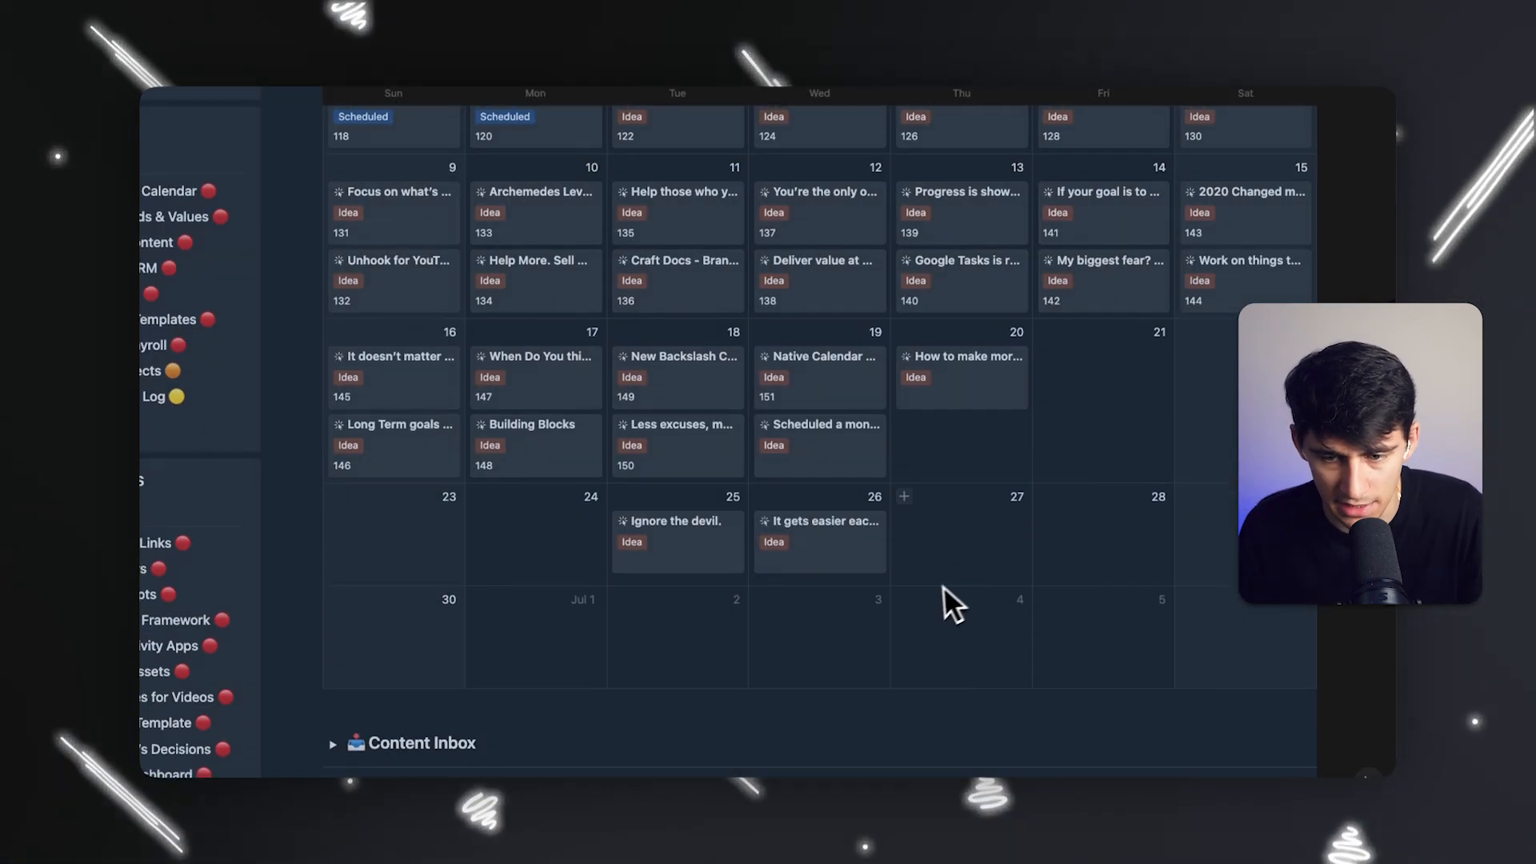
pyautogui.scroll(-3)
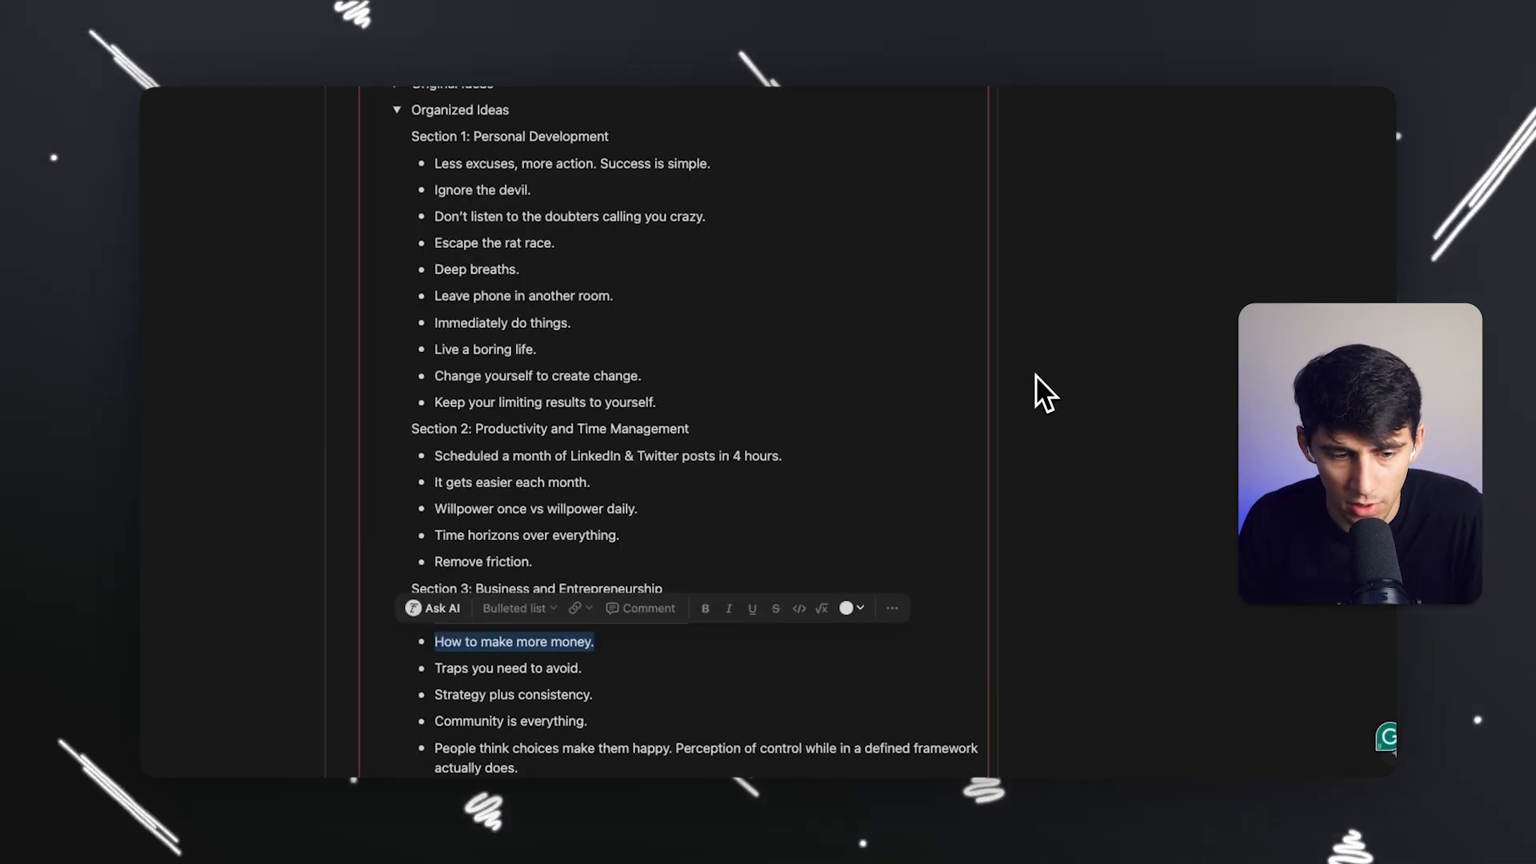
# Scroll back to the organized idea sections, including Business and Entrepreneurship
pyautogui.scroll(-3)
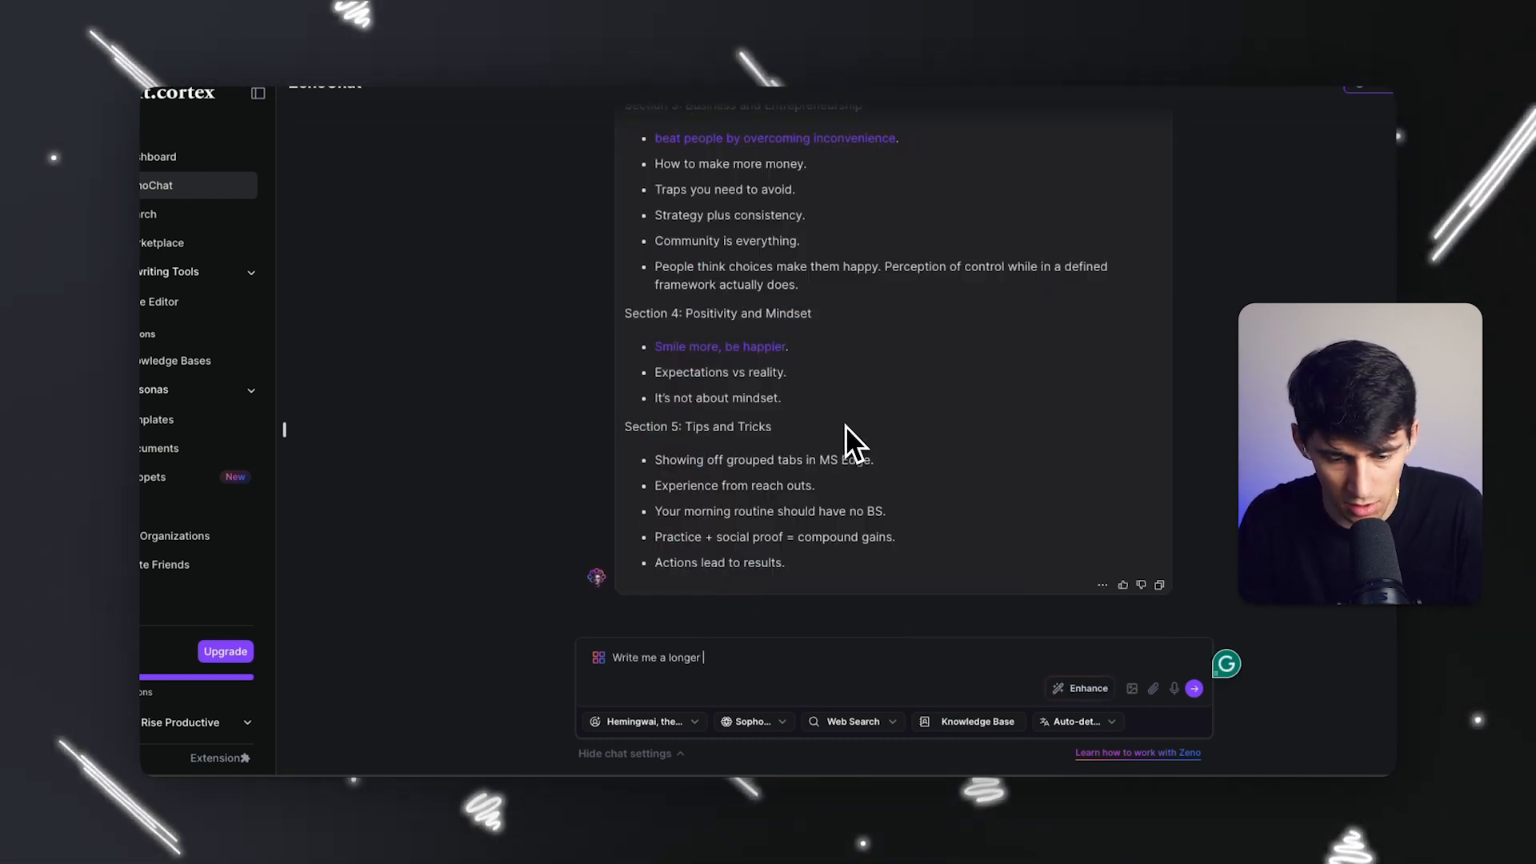
# Ask ZenoChat for a longer LinkedIn post about the choices idea and review its perception-of-control draft
pyautogui.write('linkedinpost abou')
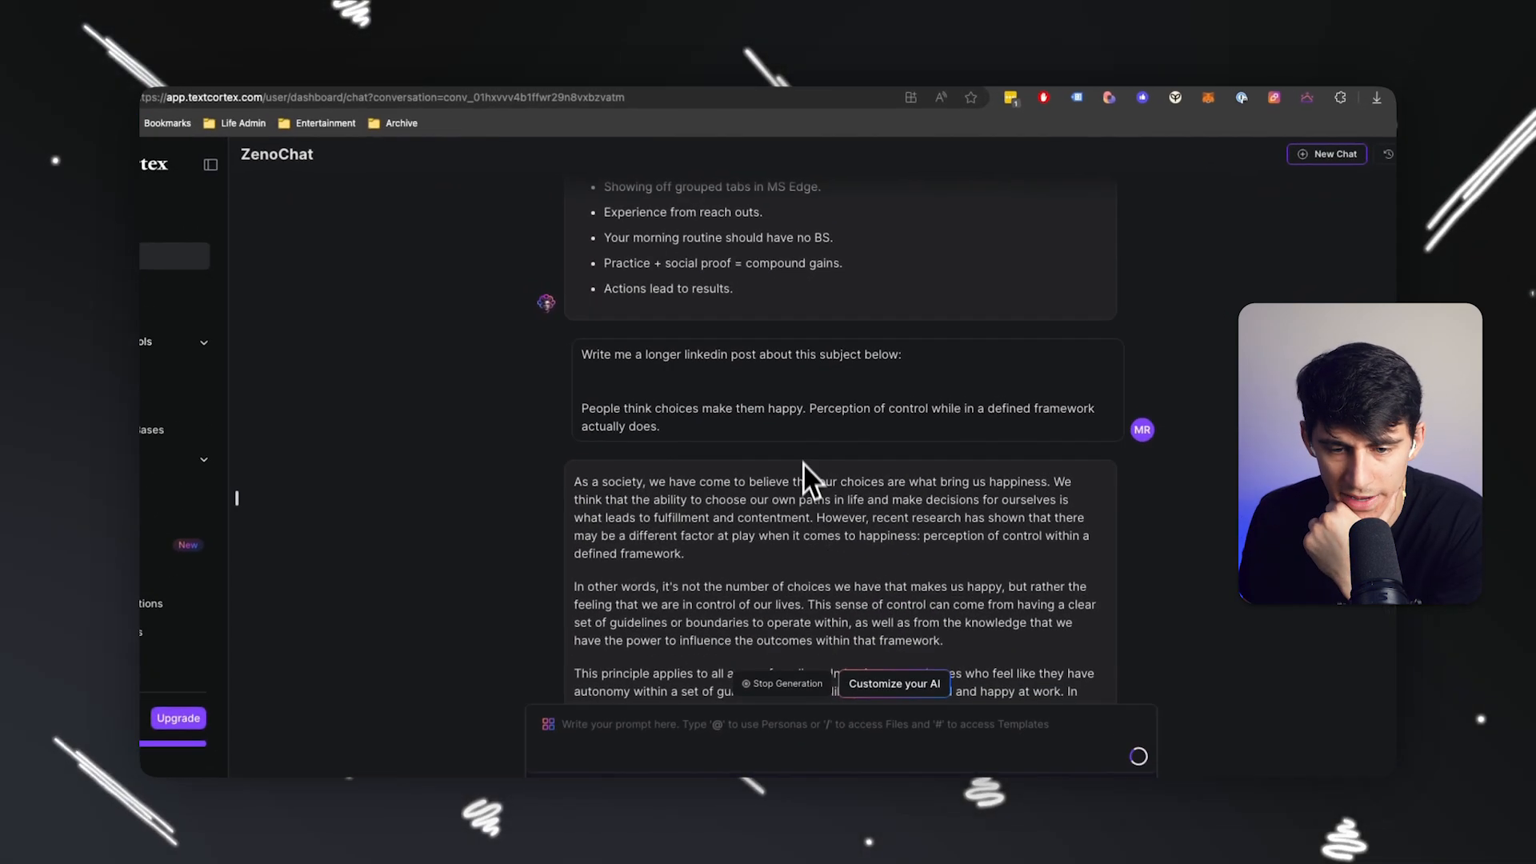
pyautogui.moveTo(806, 408); pyautogui.dragTo(658, 425)
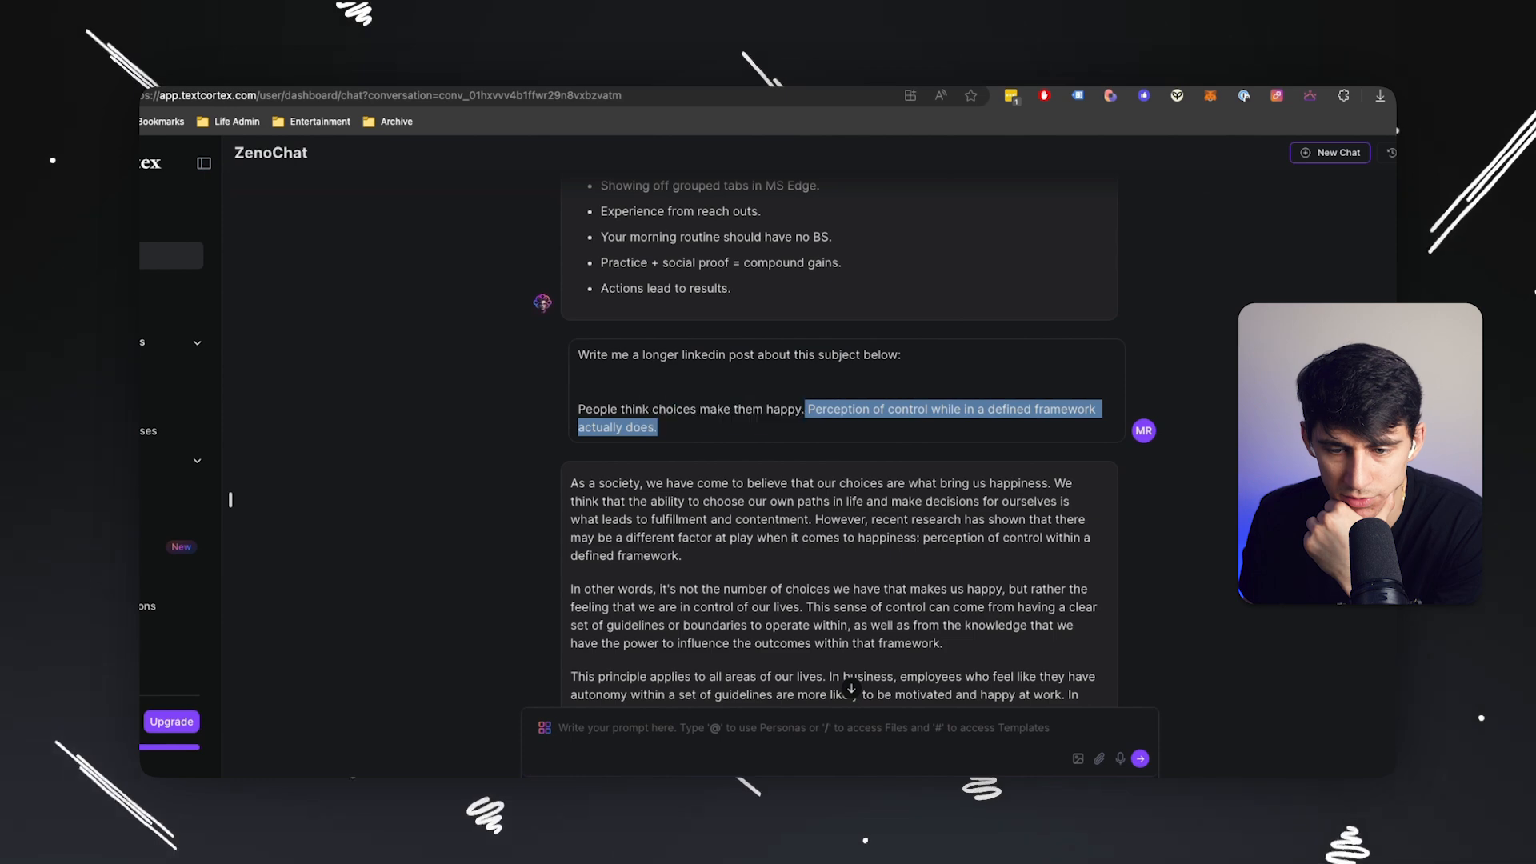
pyautogui.scroll(-3)
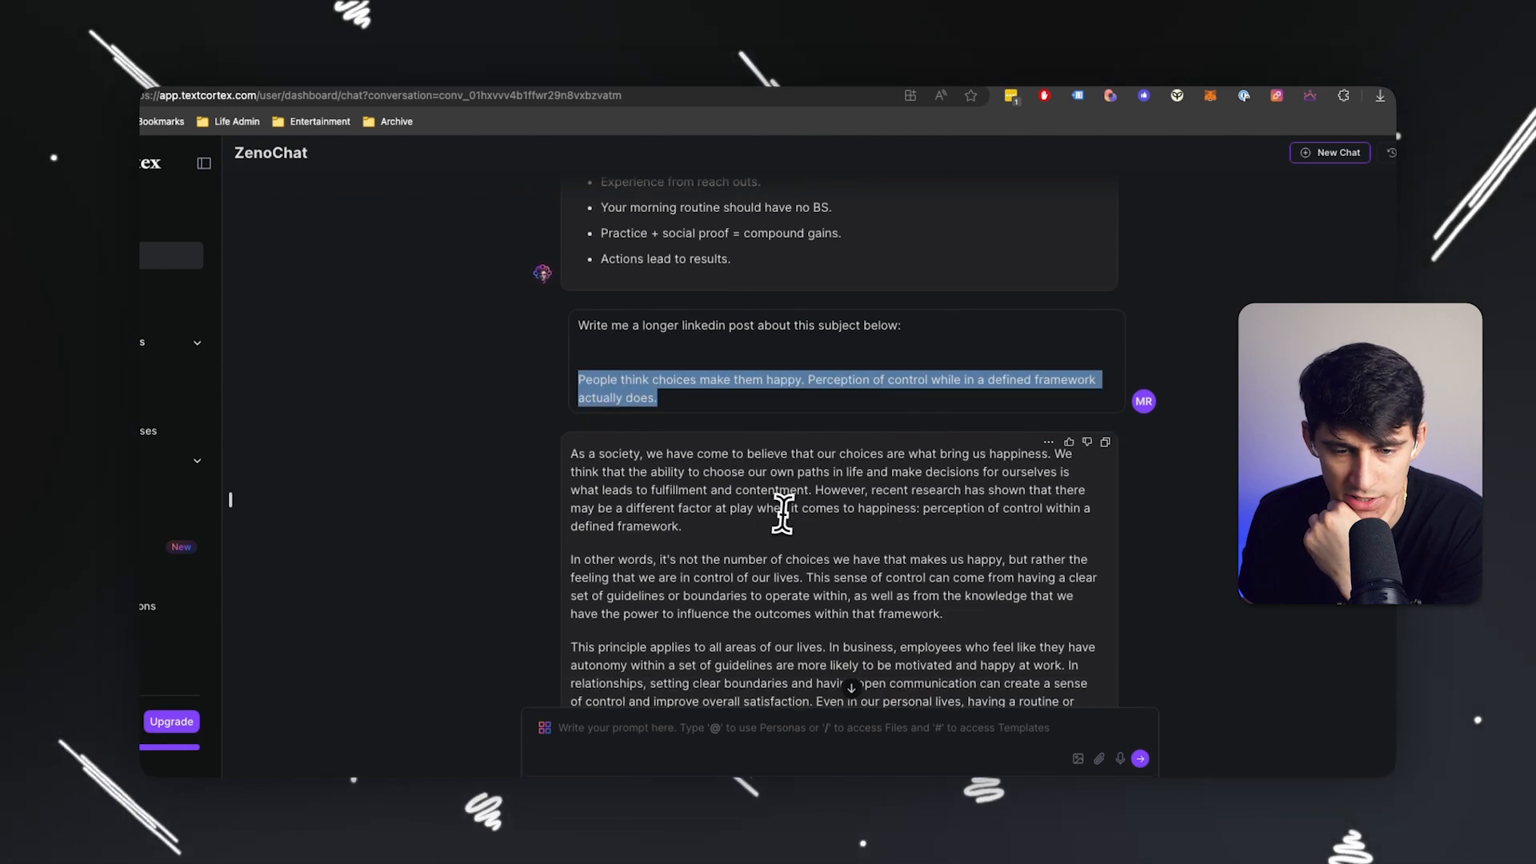
pyautogui.scroll(-3)
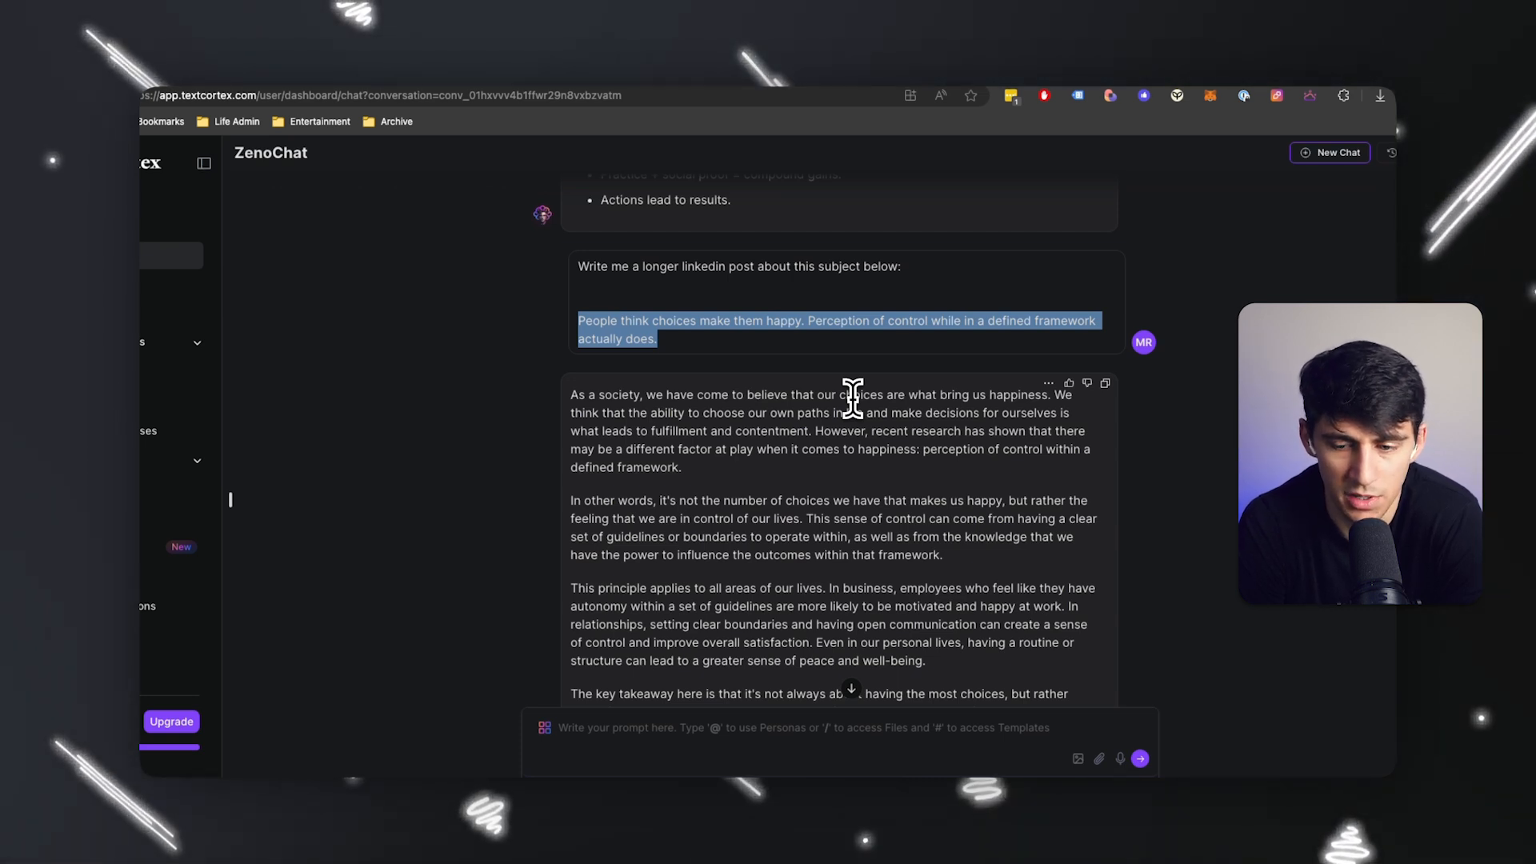
pyautogui.scroll(-3)
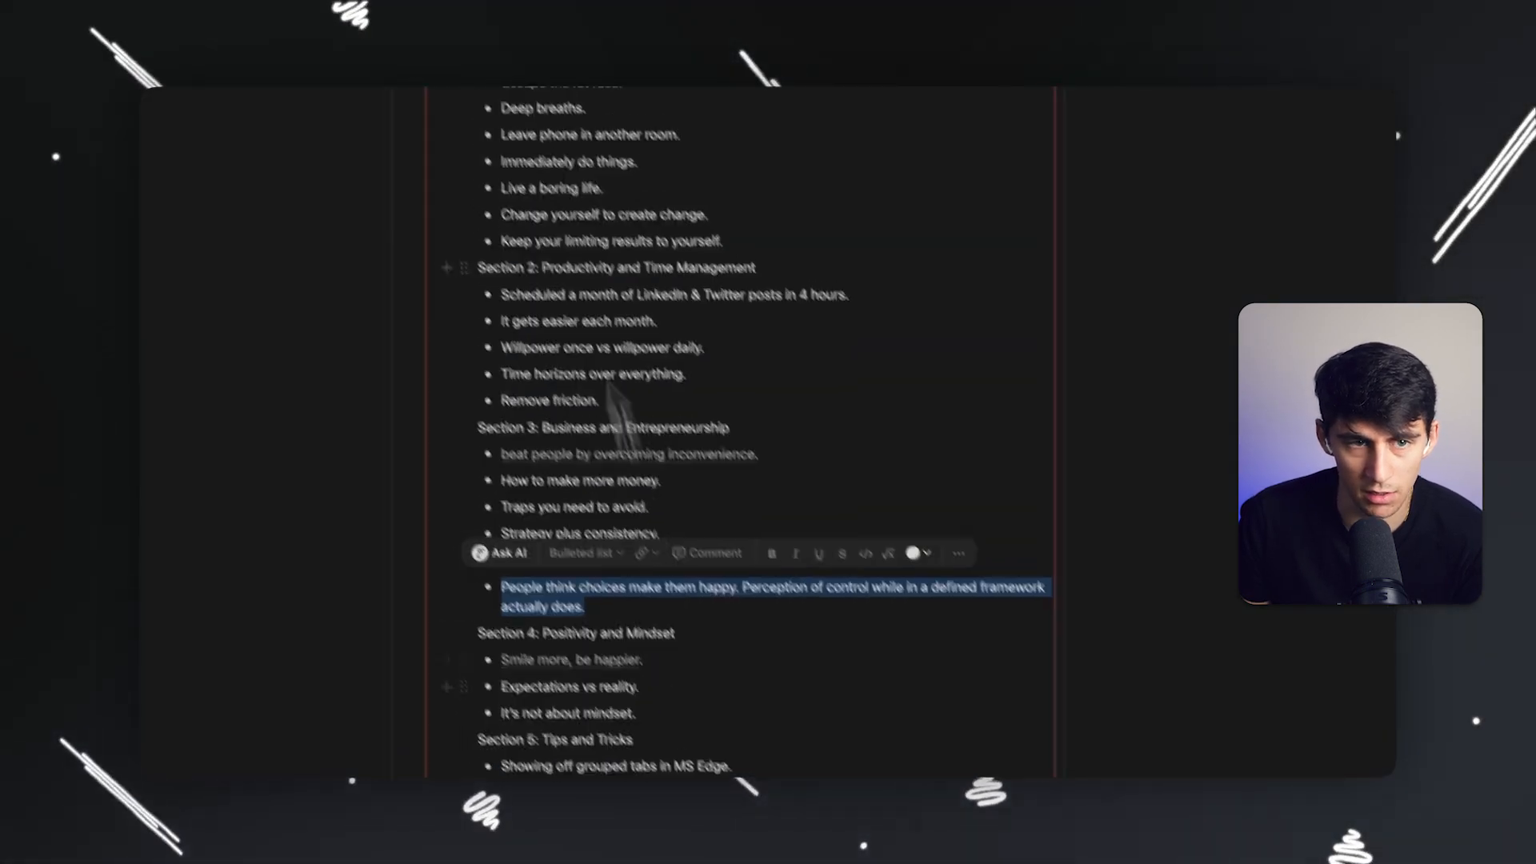
# Add the choices-and-control idea to the Content Calendar and copy the generated LinkedIn post
pyautogui.rightClick(575, 758)
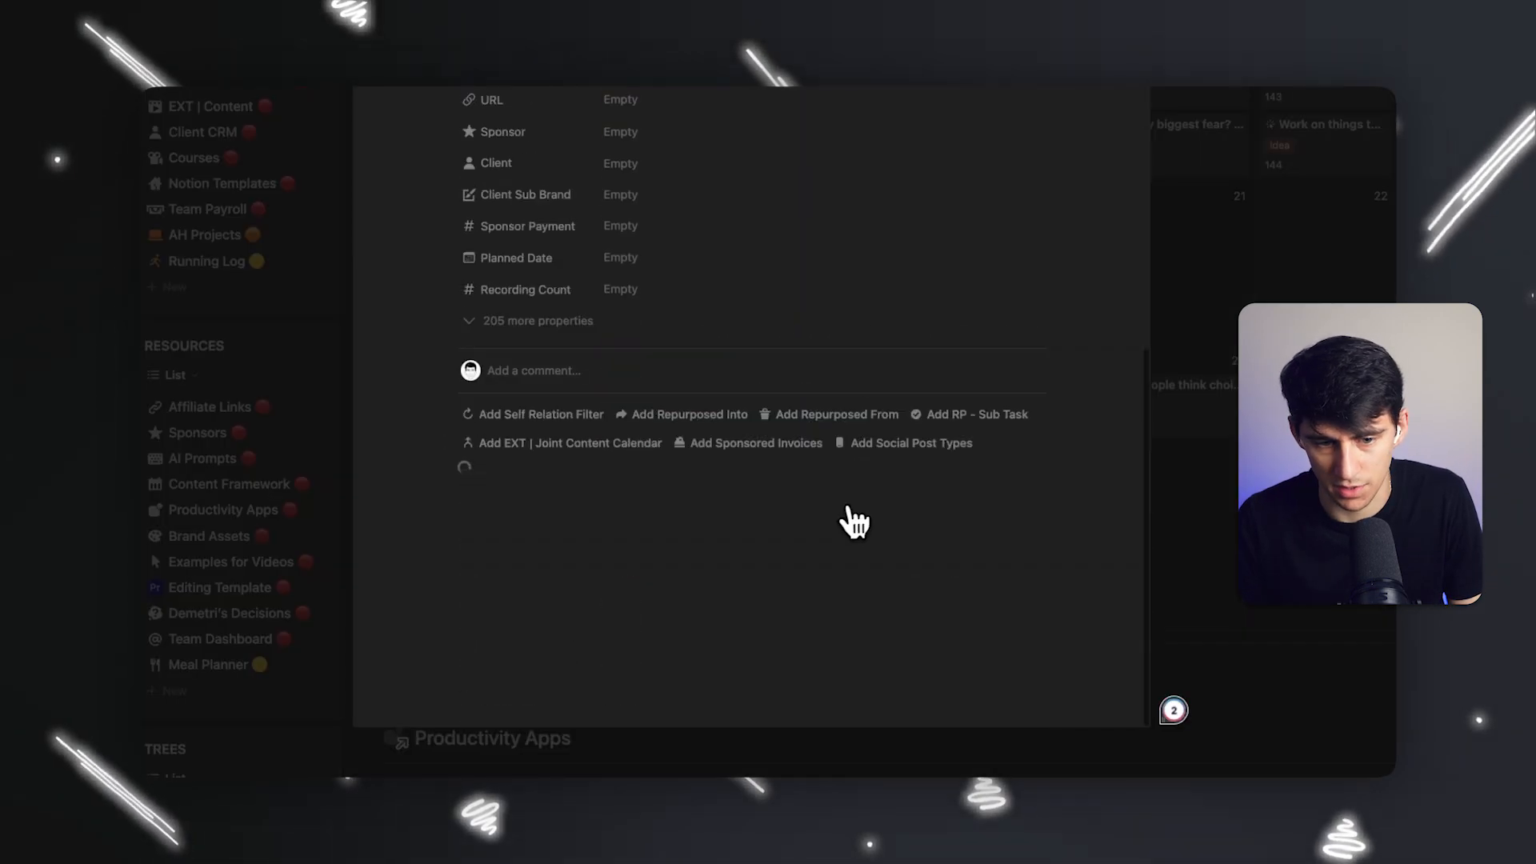
pyautogui.scroll(-3)
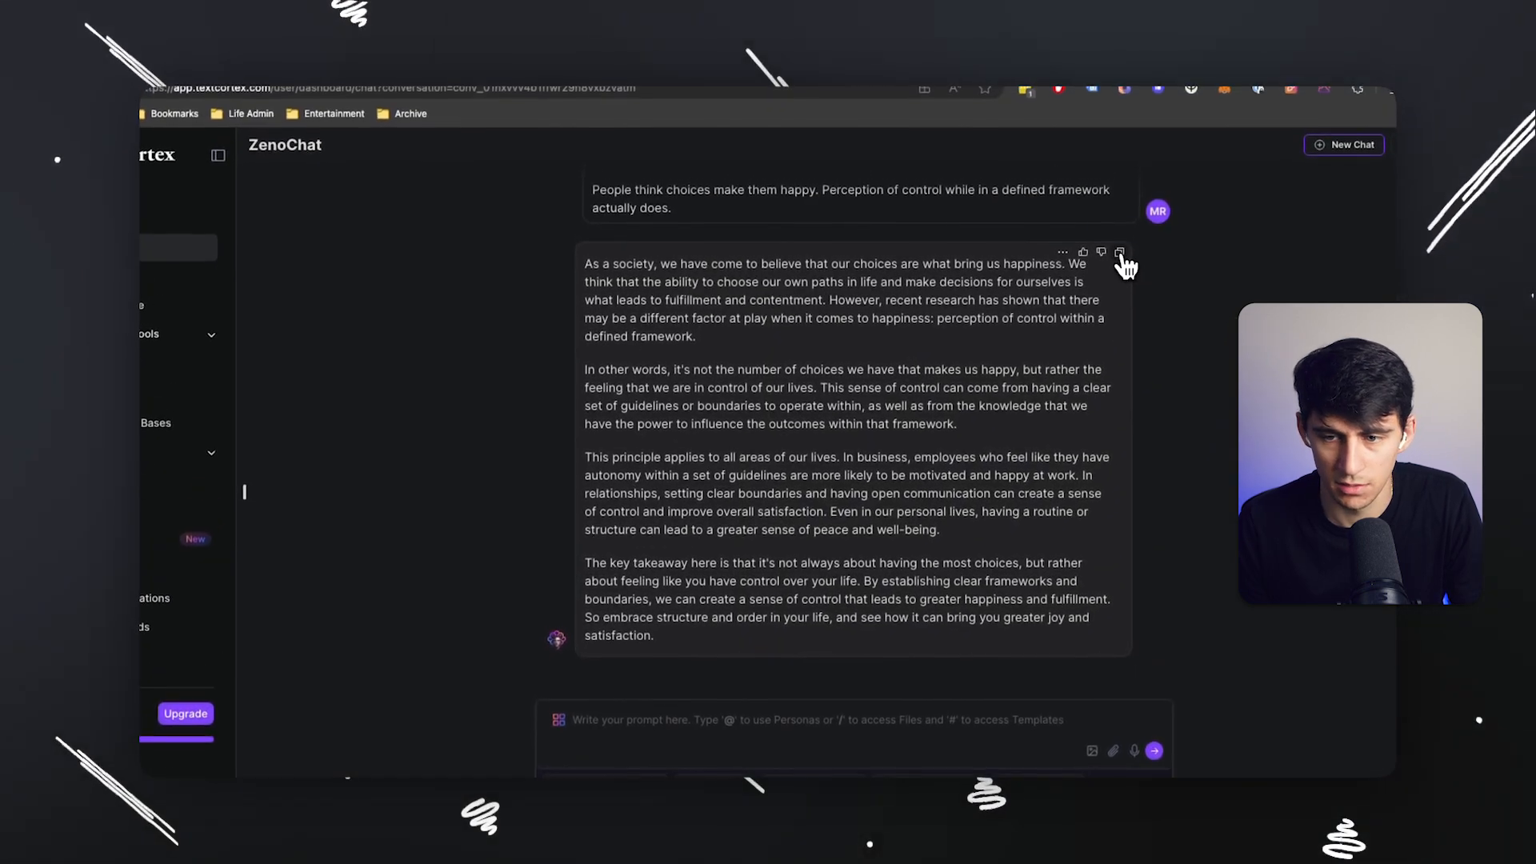
pyautogui.click(1082, 253)
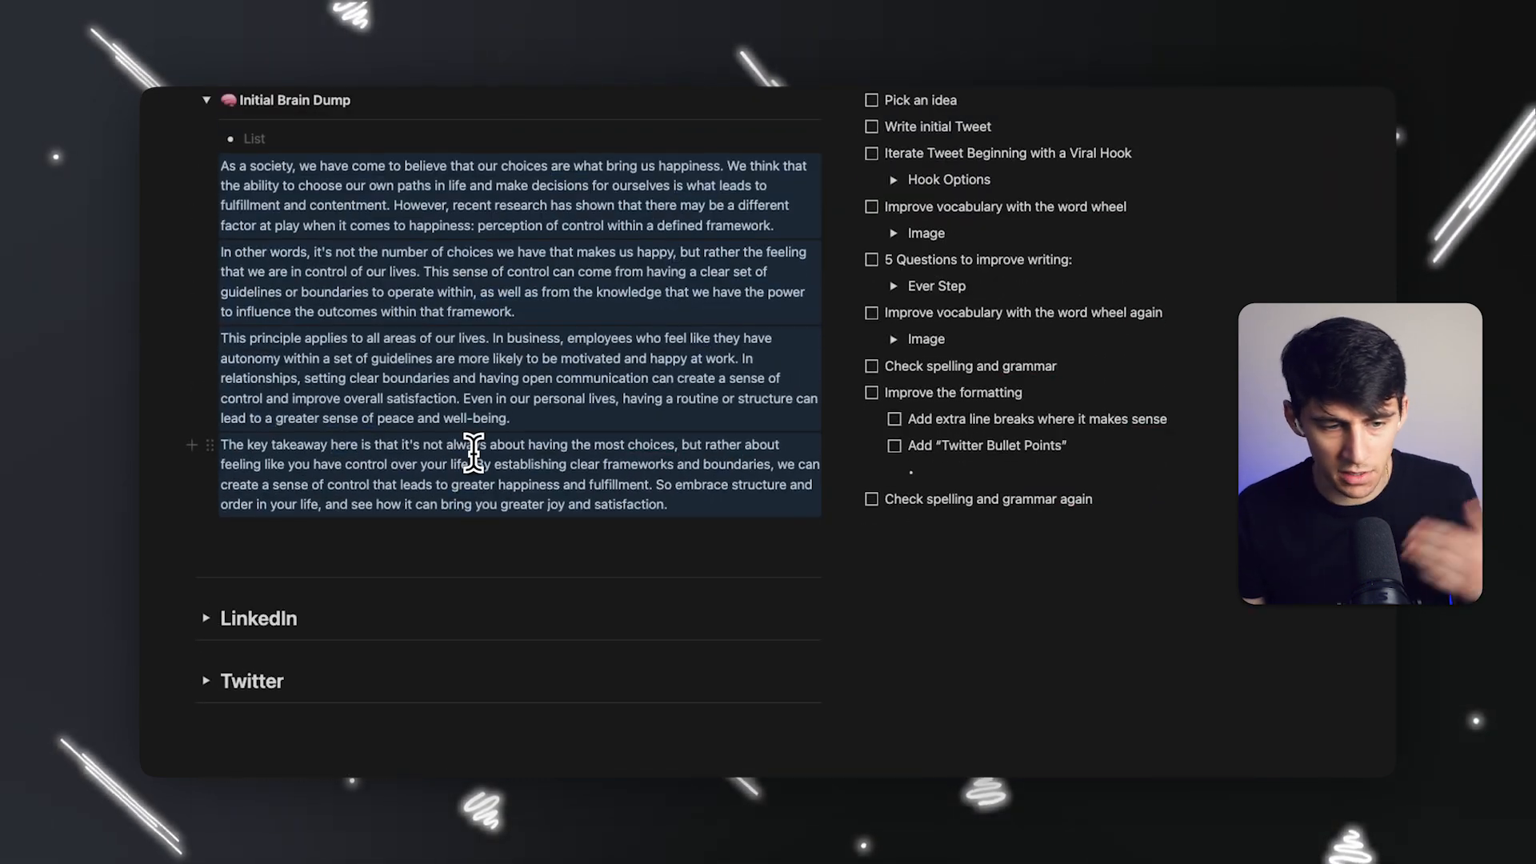
# Paste the LinkedIn post as paragraphs under the Initial Brain Dump toggle
pyautogui.scroll(-3)
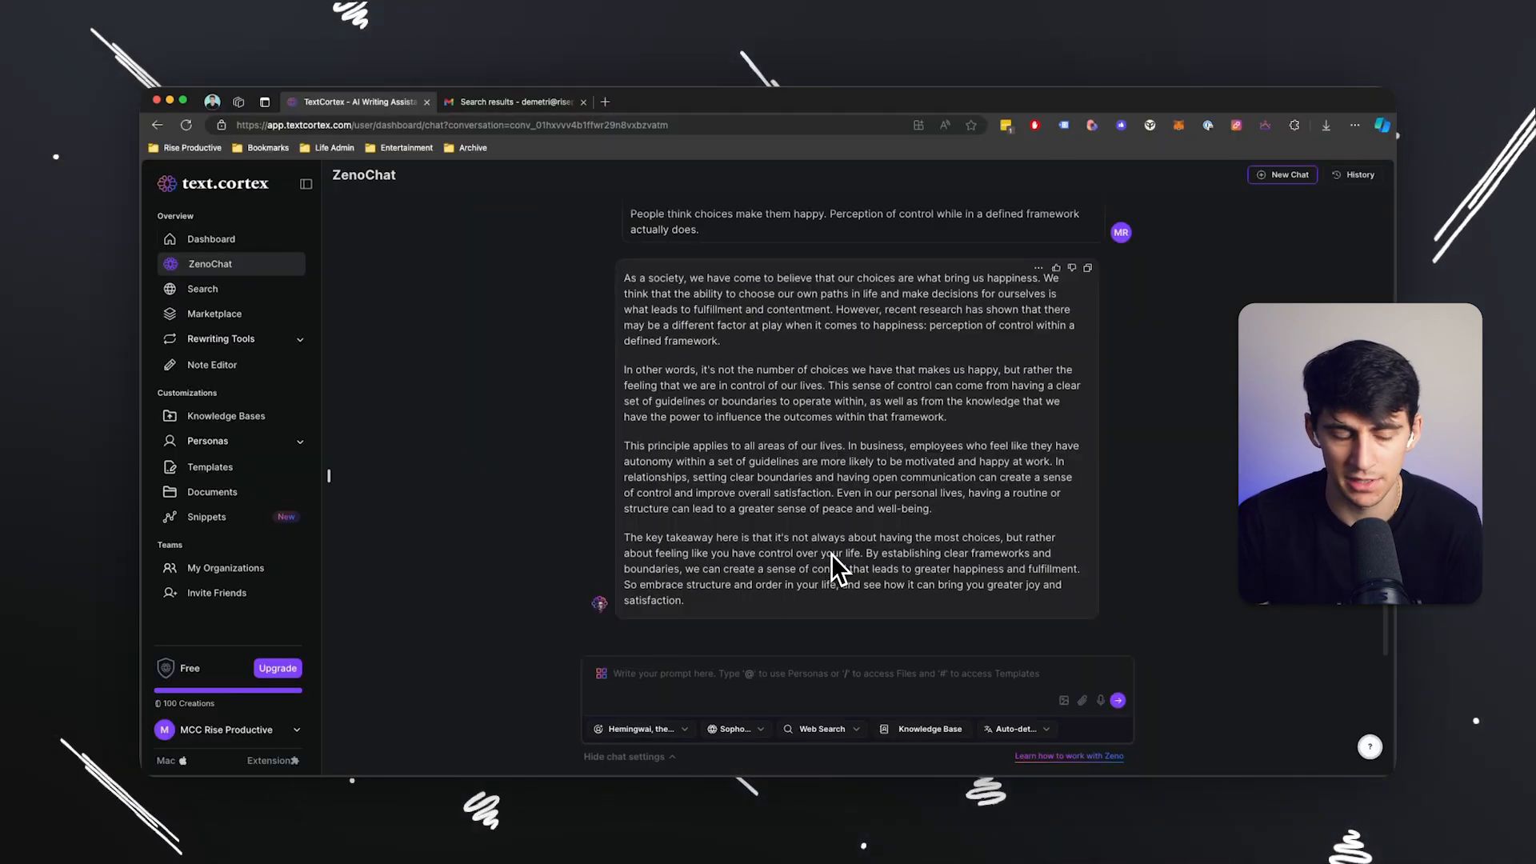
pyautogui.moveTo(712, 754)
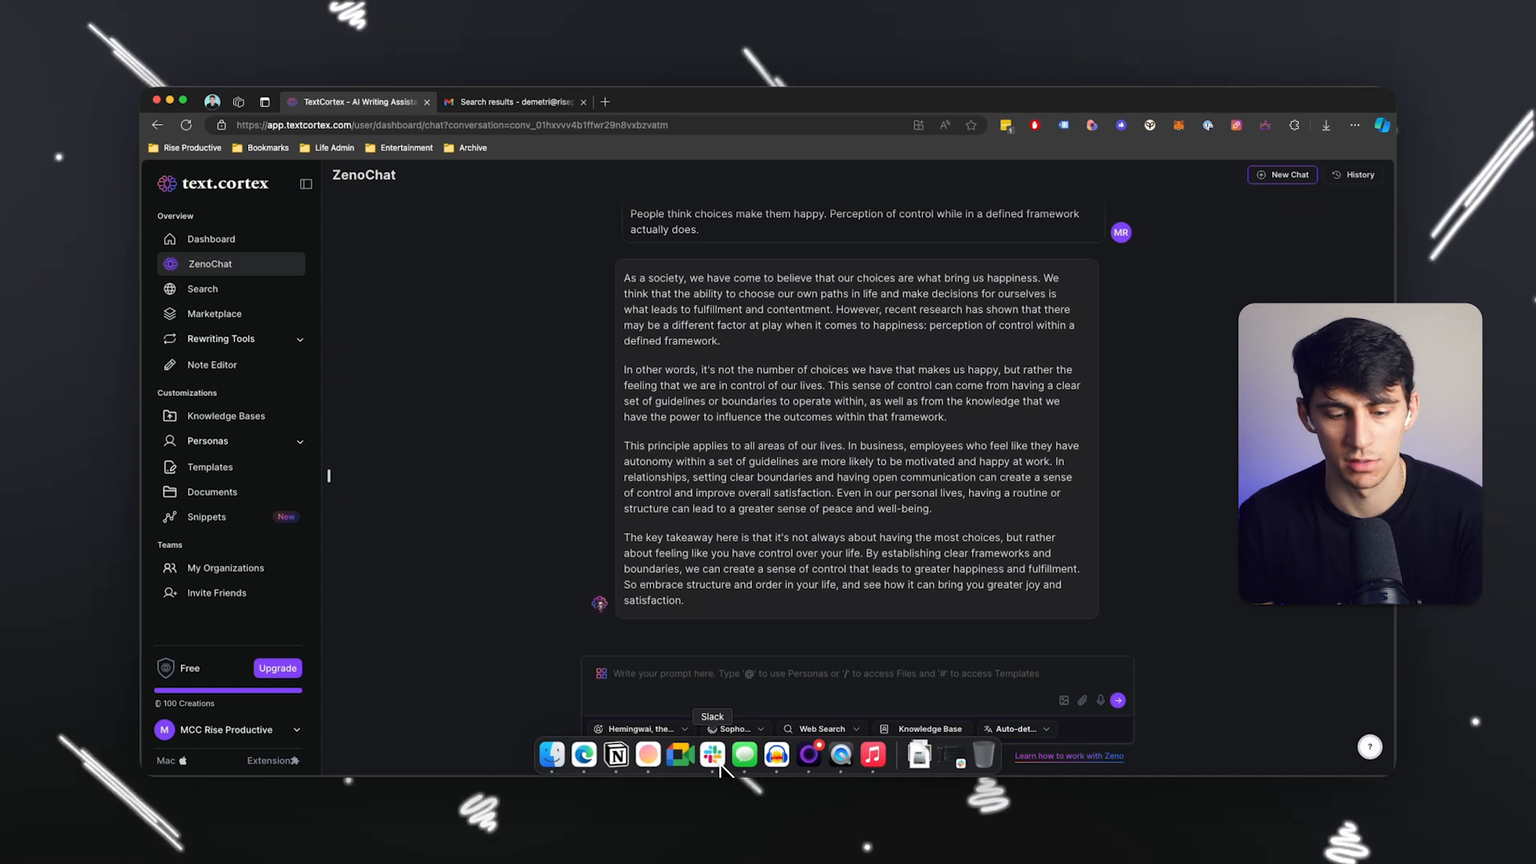